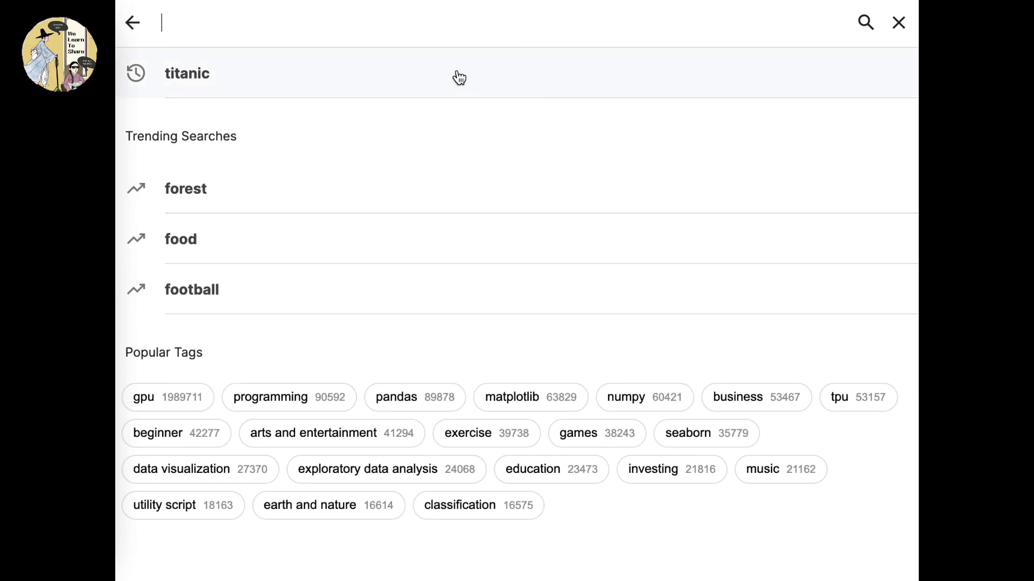
Rerun the recent 'titanic' search and open the Titanic - Machine Learning from Disaster competition.
{"action": "left_click", "coordinate": [187, 73]}
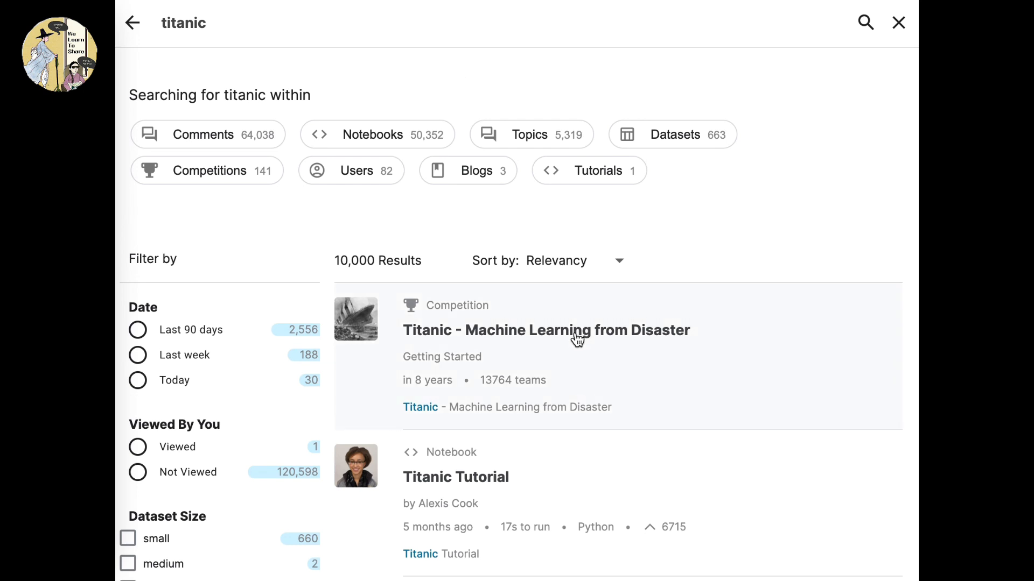
{"action": "left_click", "coordinate": [546, 330]}
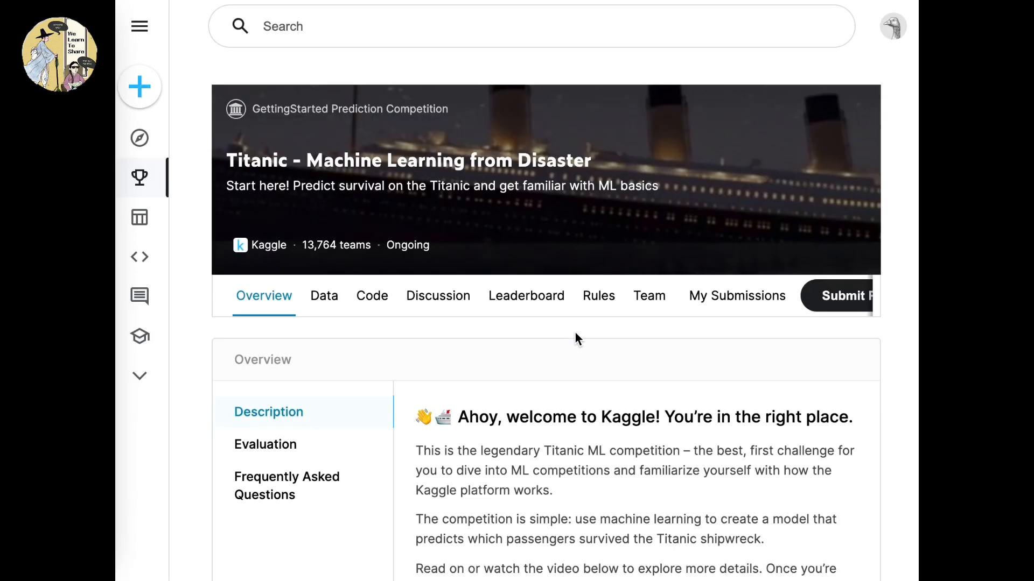
{"action": "mouse_move", "coordinate": [603, 373]}
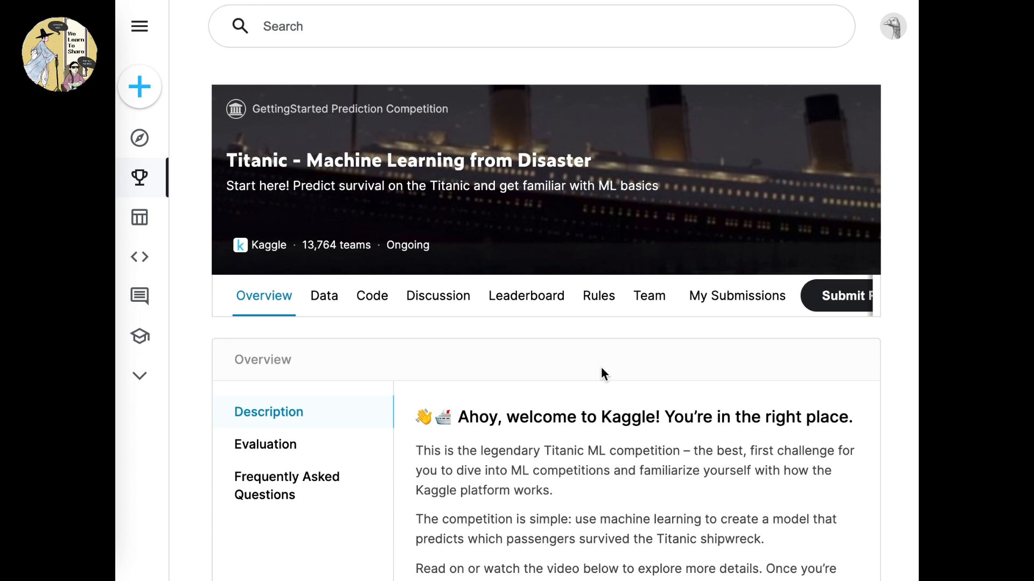
{"action": "scroll", "scroll_direction": "down", "scroll_amount": 3}
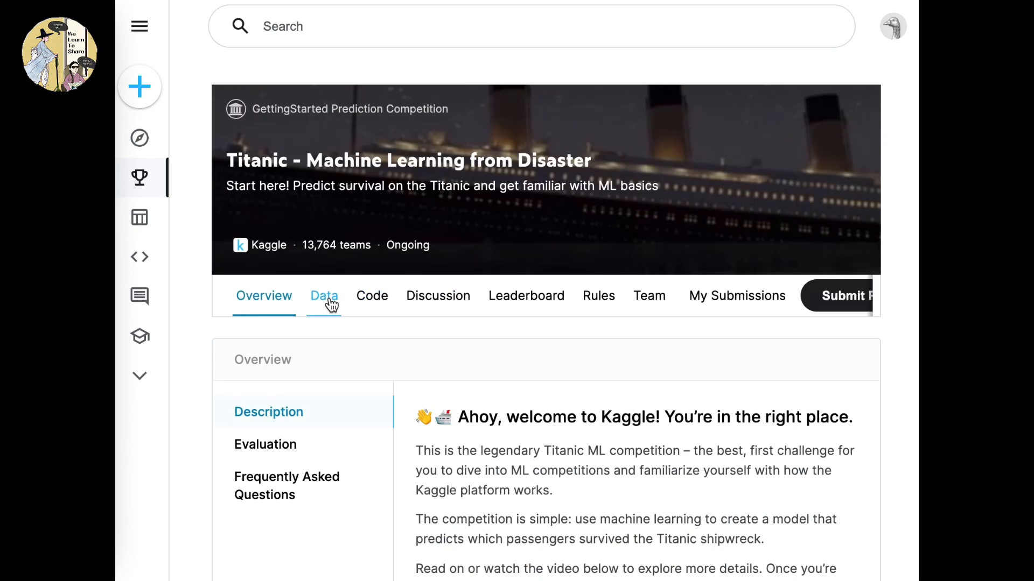
Open the competition's Data tab and scroll through the dataset description and file preview.
{"action": "left_click", "coordinate": [324, 295]}
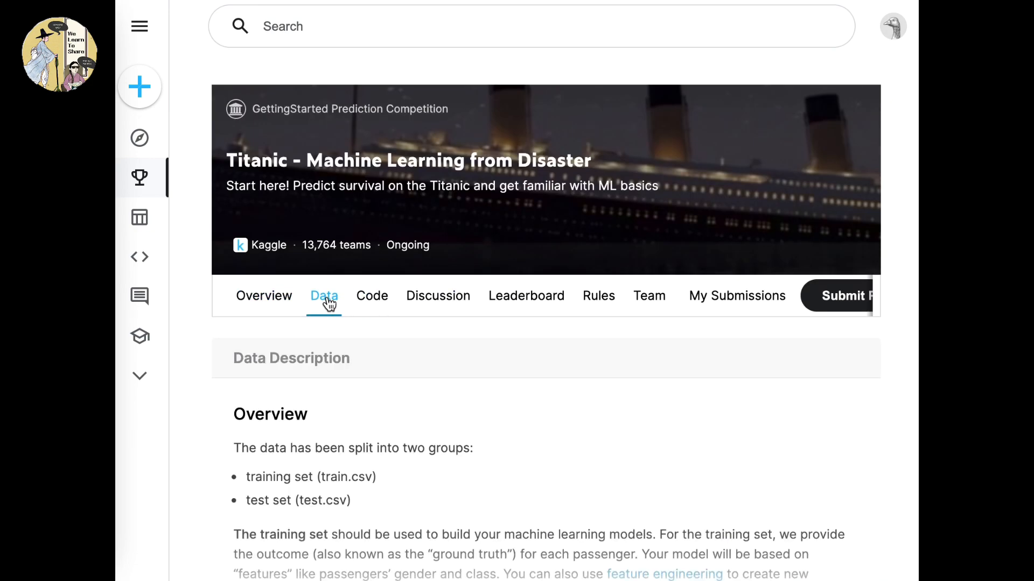
{"action": "scroll", "scroll_direction": "down", "scroll_amount": 3}
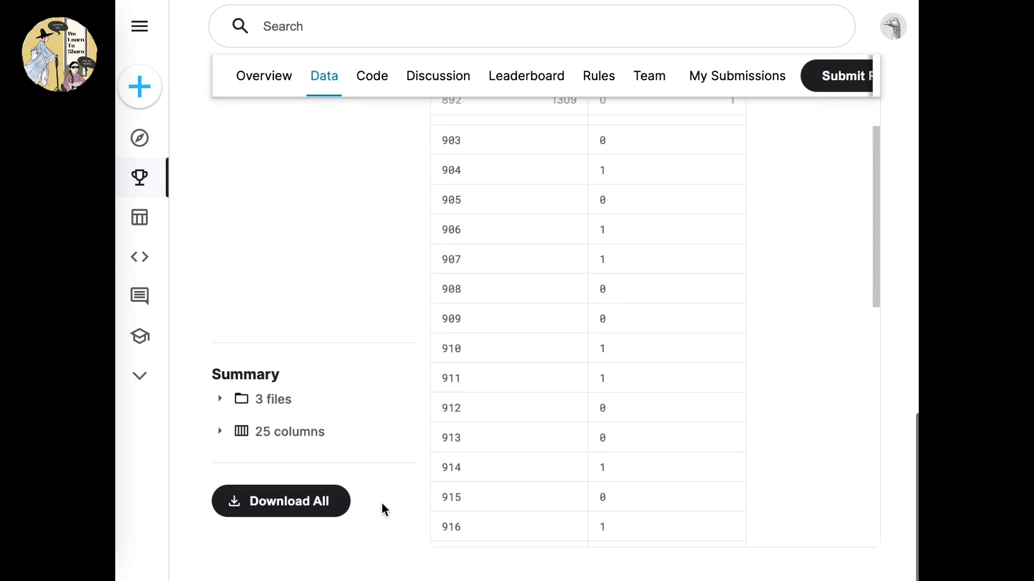
{"action": "mouse_move", "coordinate": [310, 501]}
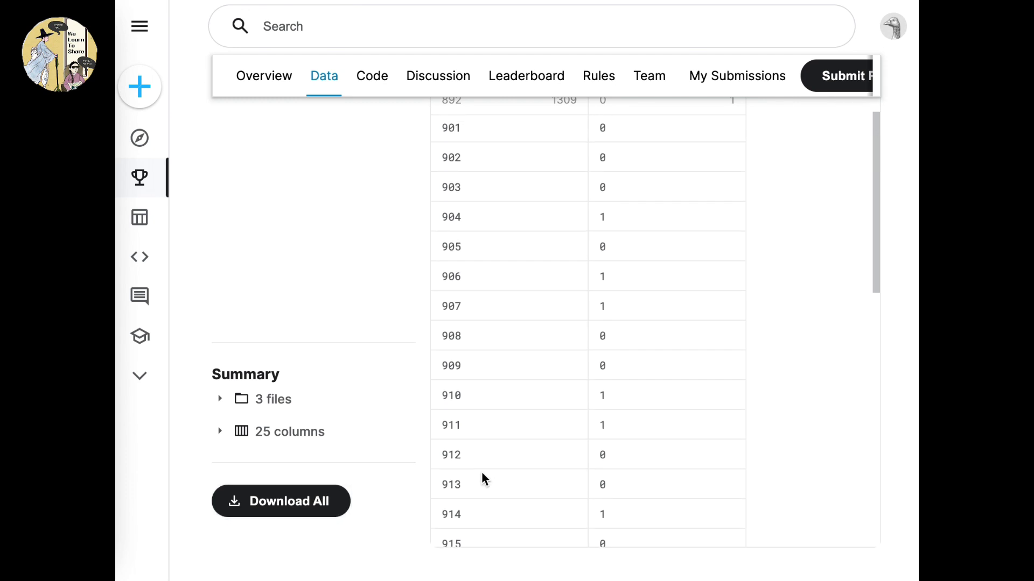
{"action": "scroll", "scroll_direction": "up", "scroll_amount": 3}
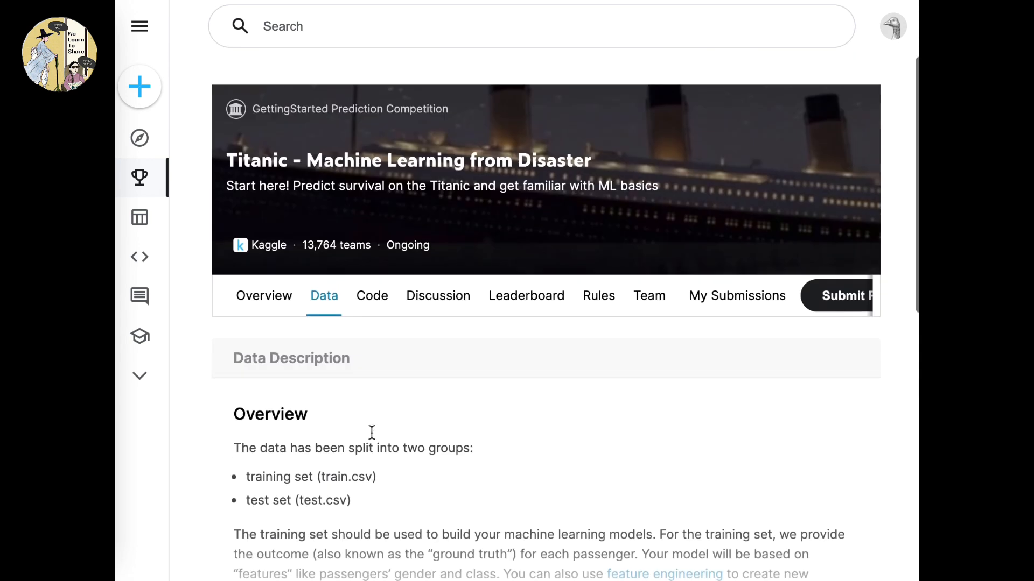
{"action": "mouse_move", "coordinate": [815, 290]}
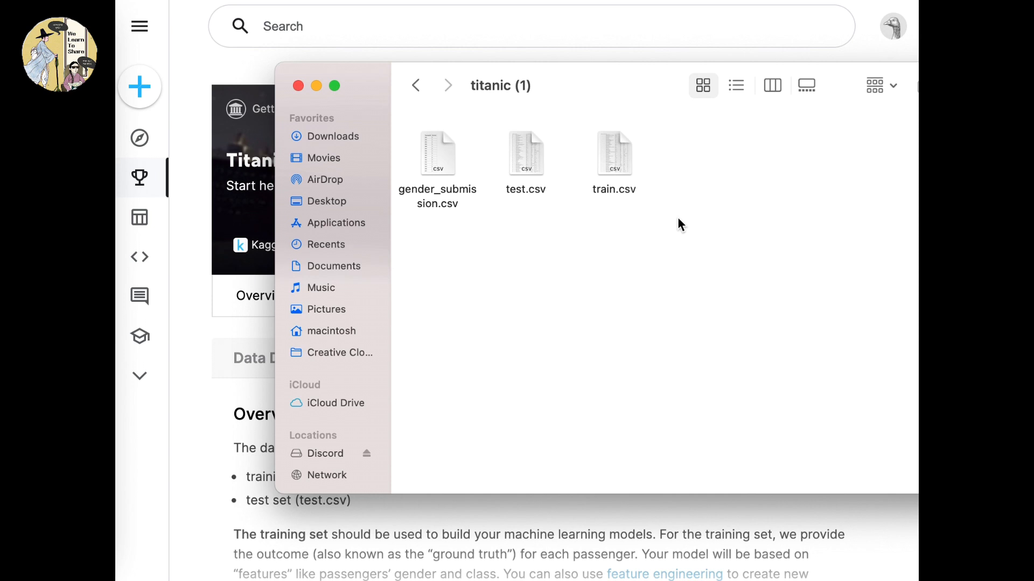
{"action": "mouse_move", "coordinate": [659, 34]}
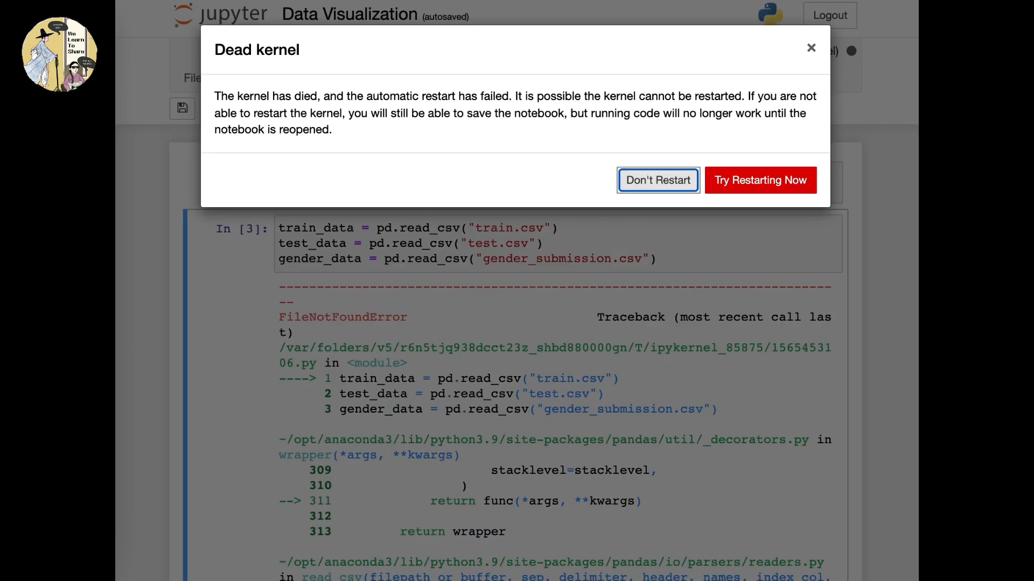
Dismiss the Dead kernel warning in the Jupyter file browser.
{"action": "left_click", "coordinate": [657, 179]}
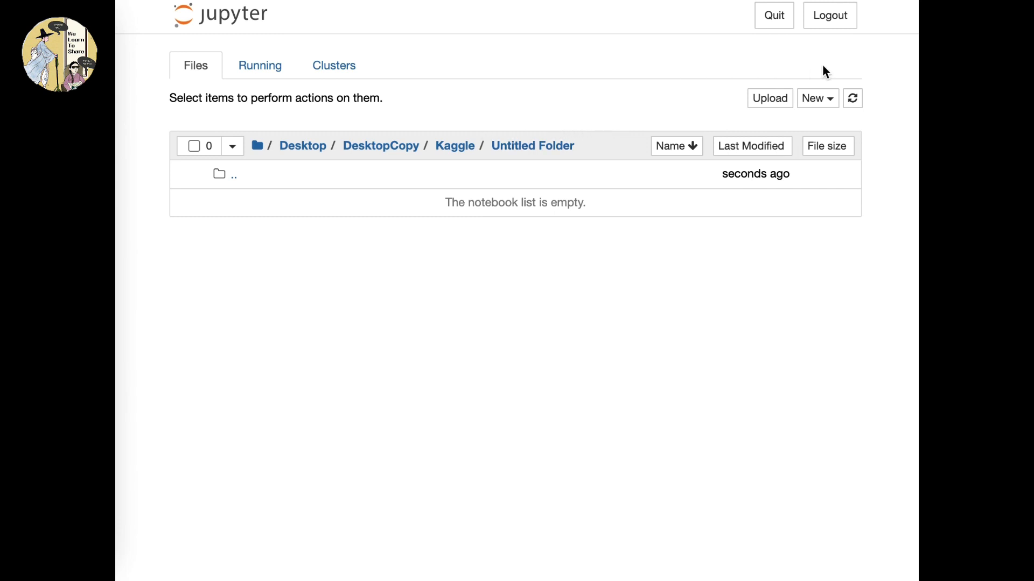
{"action": "mouse_move", "coordinate": [817, 98]}
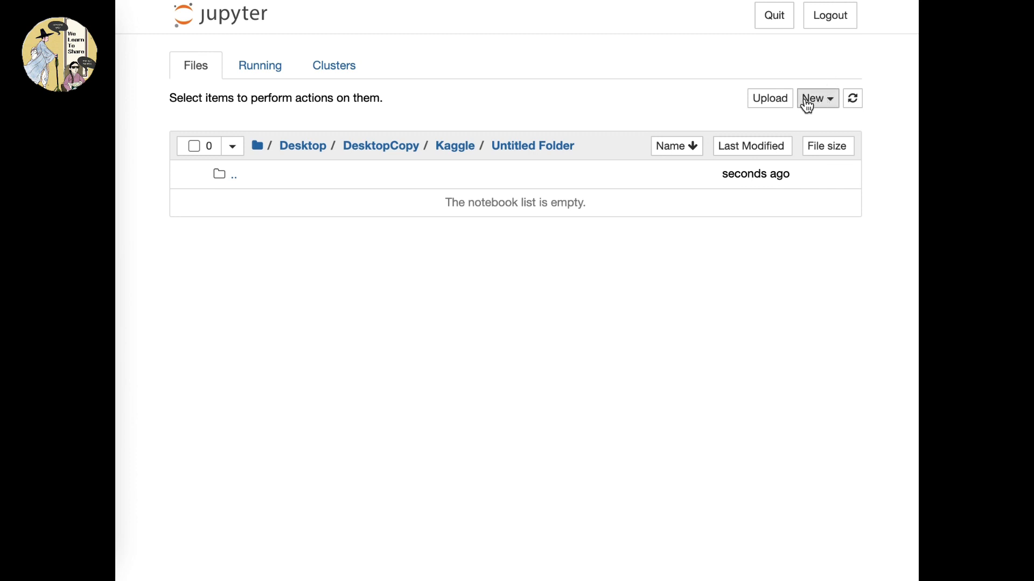
Create a Python 3 (ipykernel) notebook from the New menu.
{"action": "left_click", "coordinate": [816, 98]}
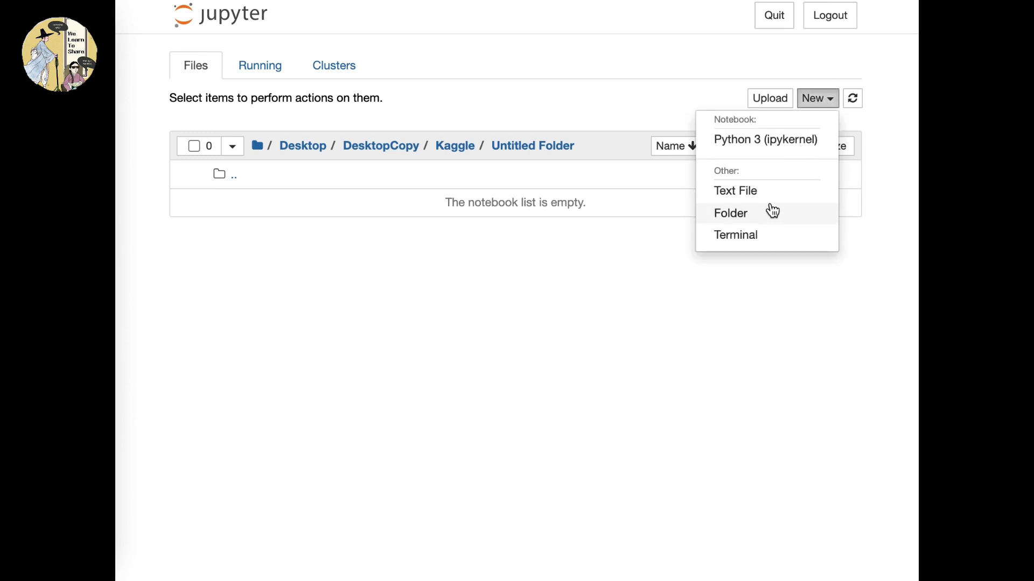
{"action": "left_click", "coordinate": [764, 139]}
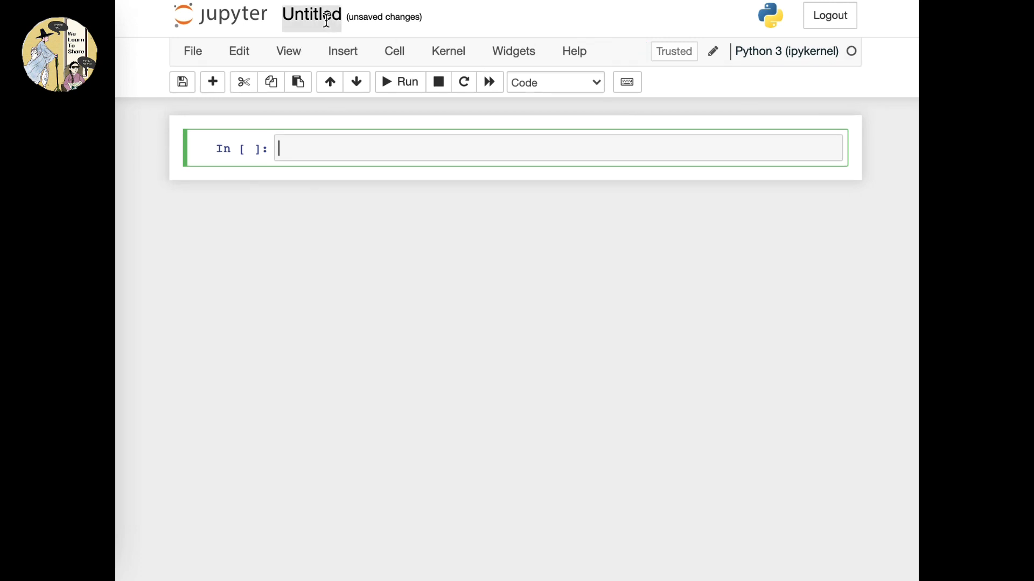
Retitle the Untitled notebook as 'Data Visualization' in the Rename Notebook dialog.
{"action": "left_click", "coordinate": [312, 15]}
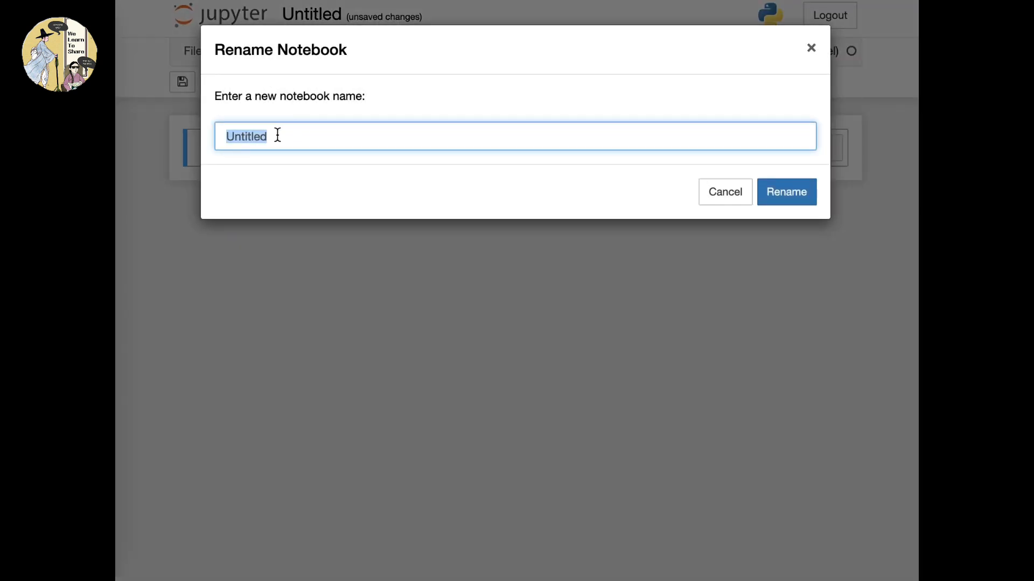
{"action": "type", "text": "Data"}
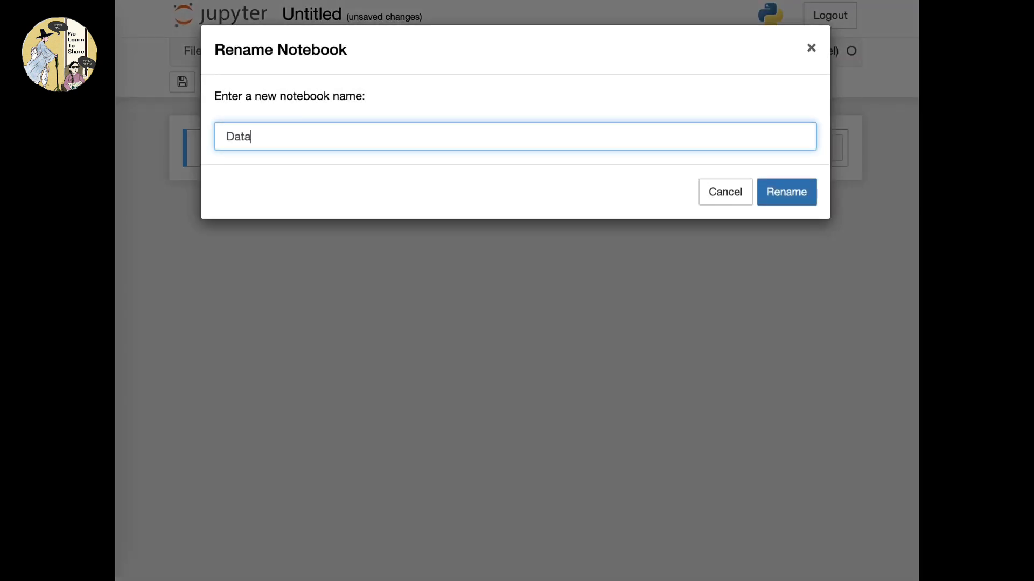
{"action": "type", "text": "Visualiza"}
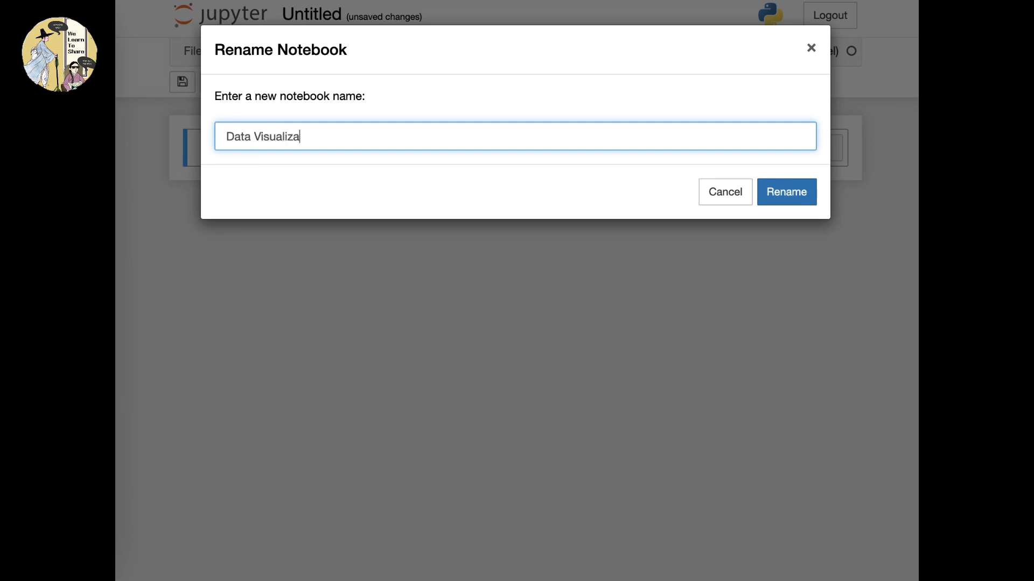
{"action": "type", "text": "tion"}
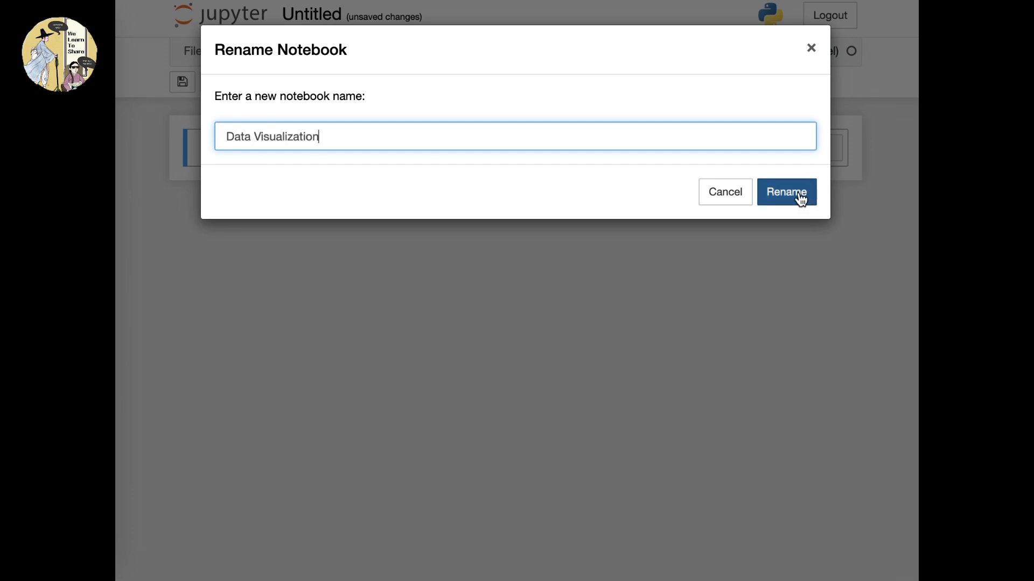
{"action": "left_click", "coordinate": [786, 191]}
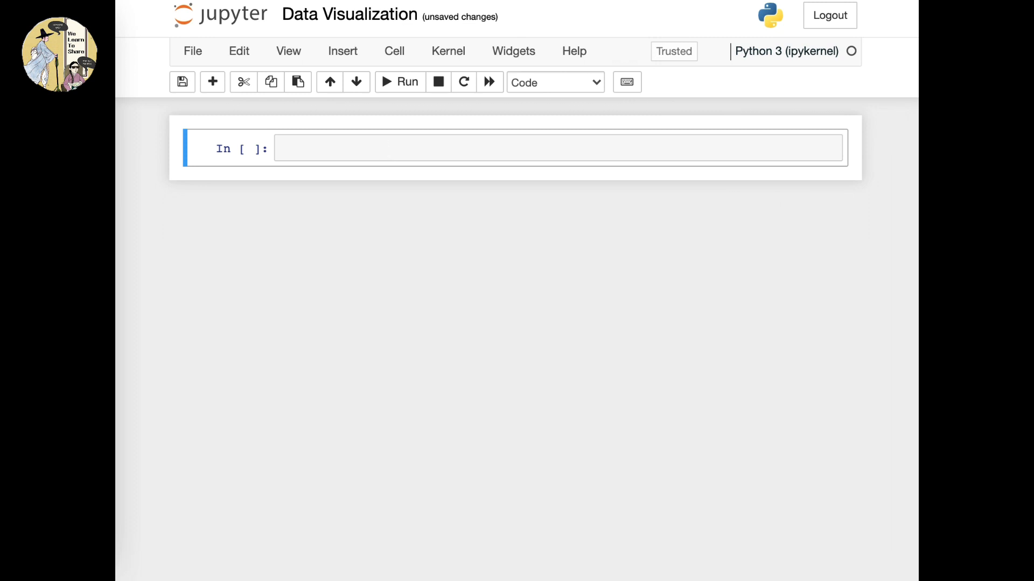
{"action": "mouse_move", "coordinate": [688, 156]}
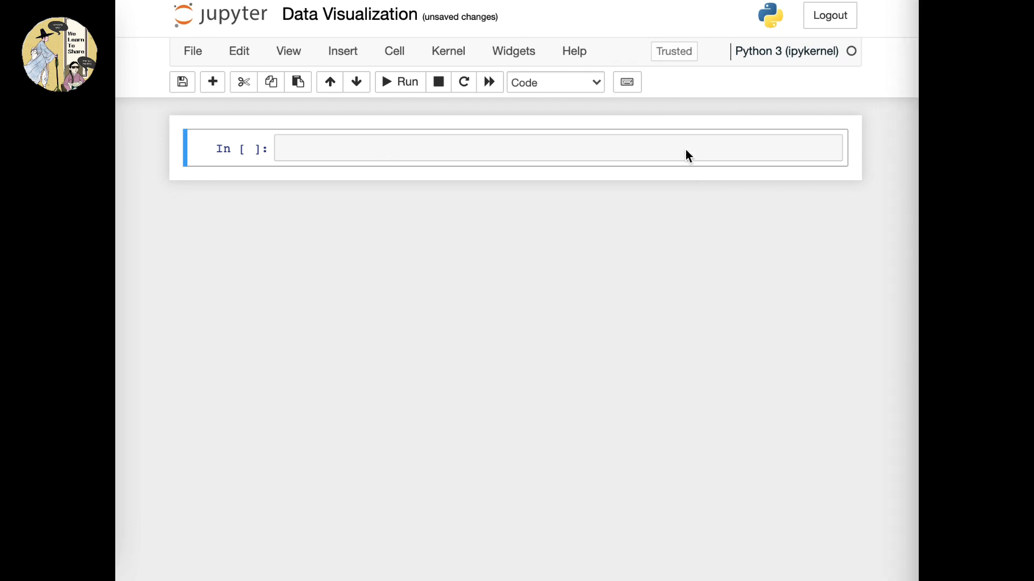
Write 'import numpy as np' and 'import pandas as pd' in the first cell.
{"action": "left_click", "coordinate": [557, 147]}
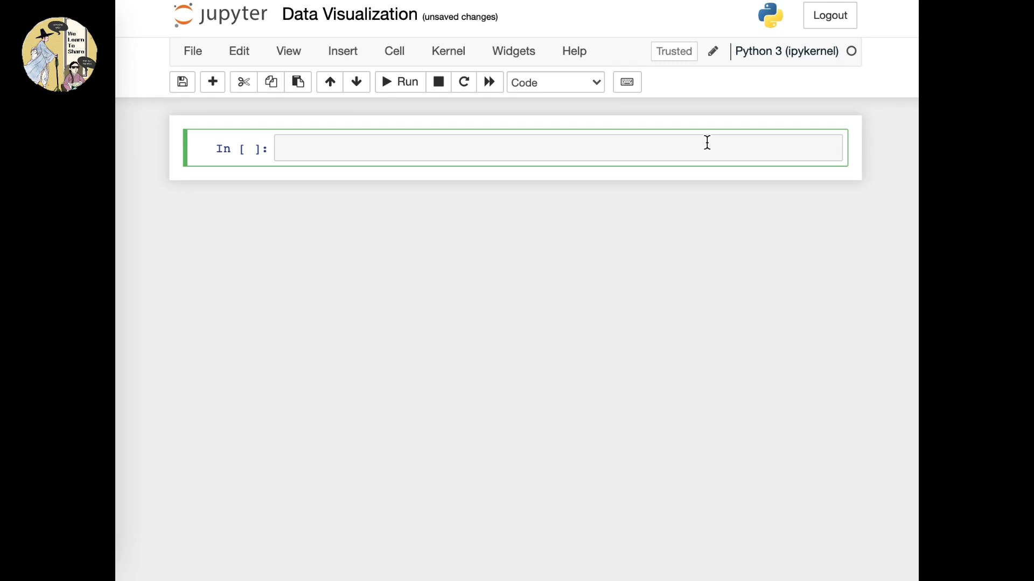
{"action": "type", "text": "import"}
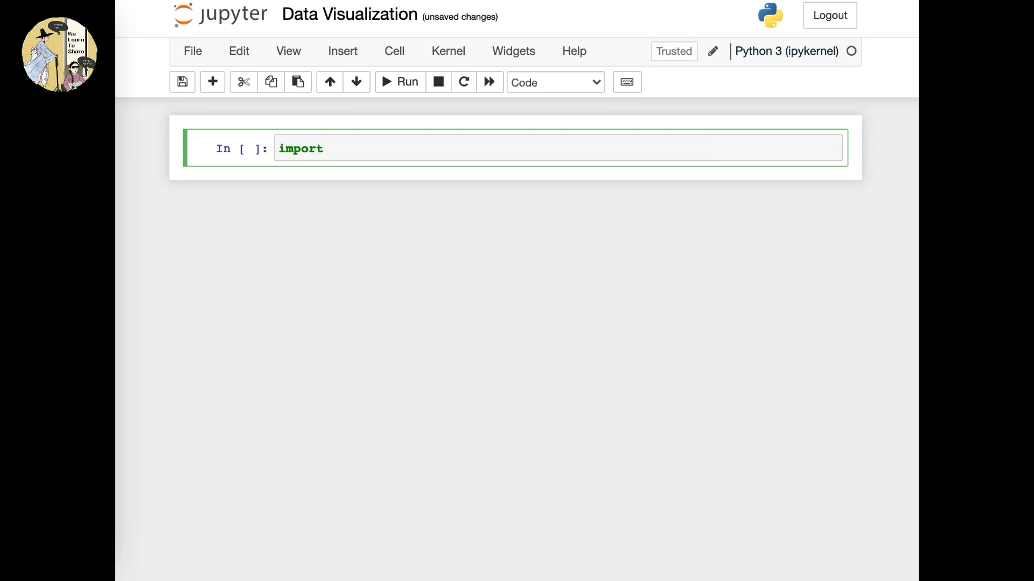
{"action": "type", "text": "numpy as np"}
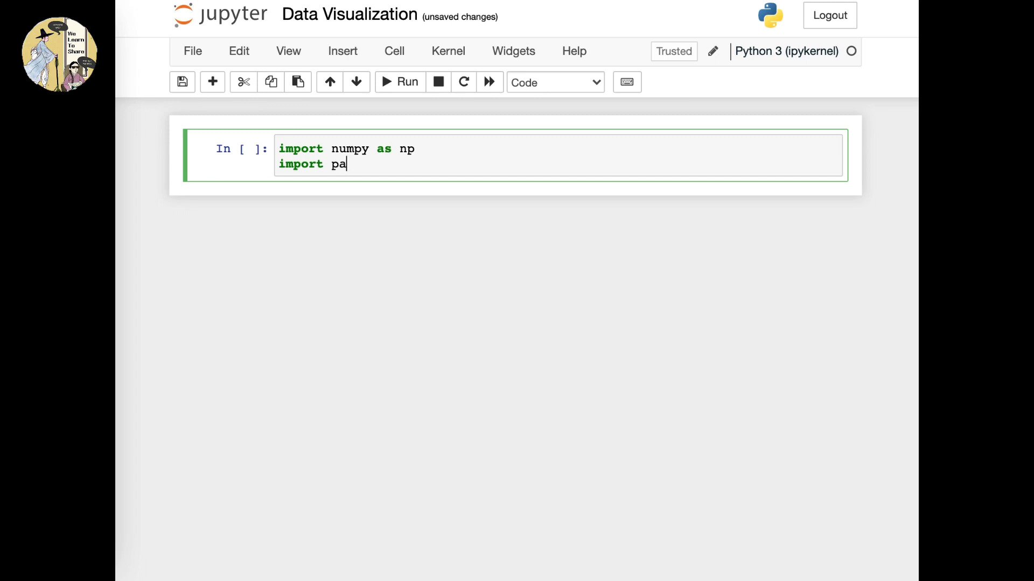
{"action": "type", "text": "ndas as pd"}
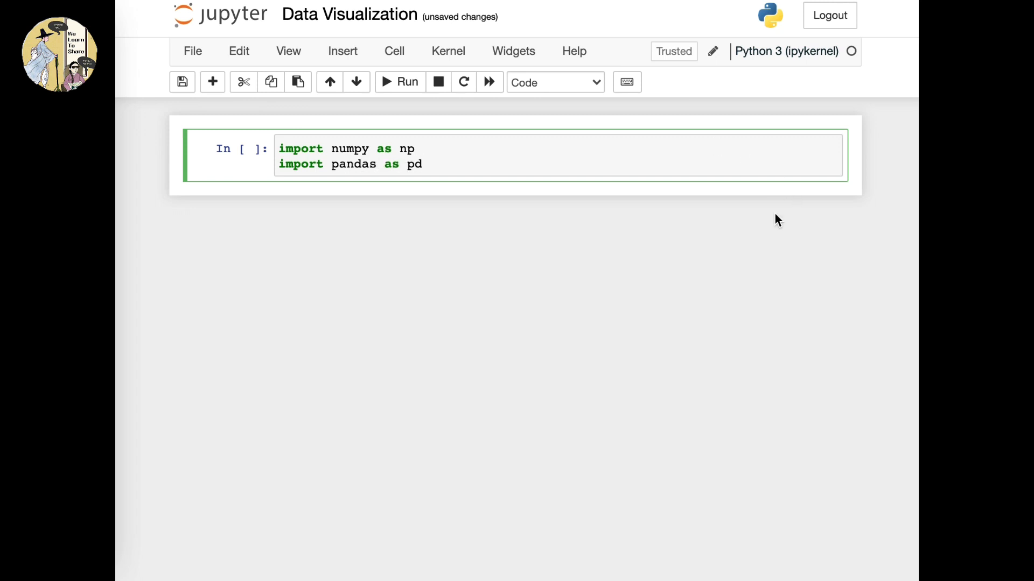
{"action": "left_click", "coordinate": [352, 148]}
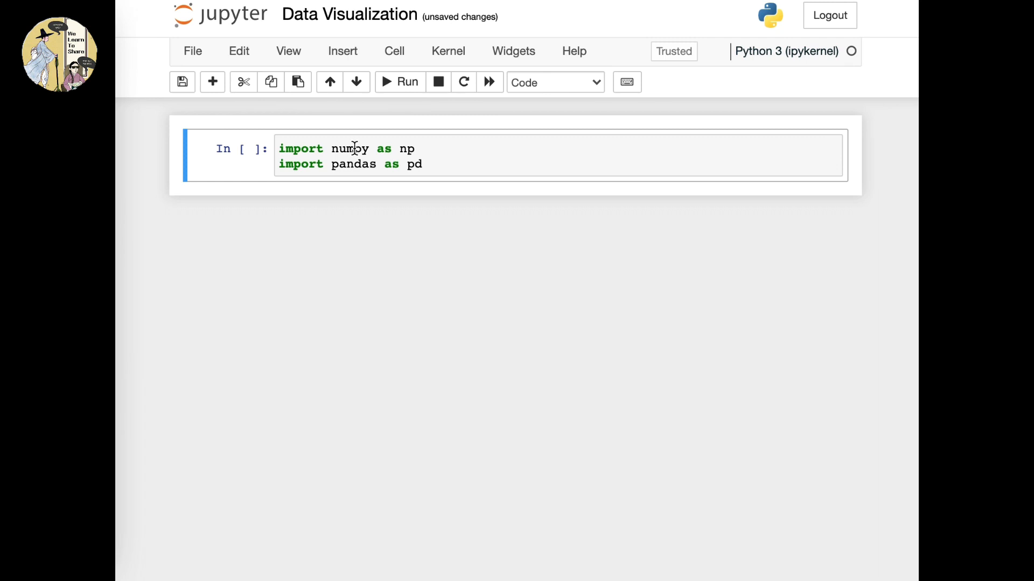
{"action": "double_click", "coordinate": [351, 149]}
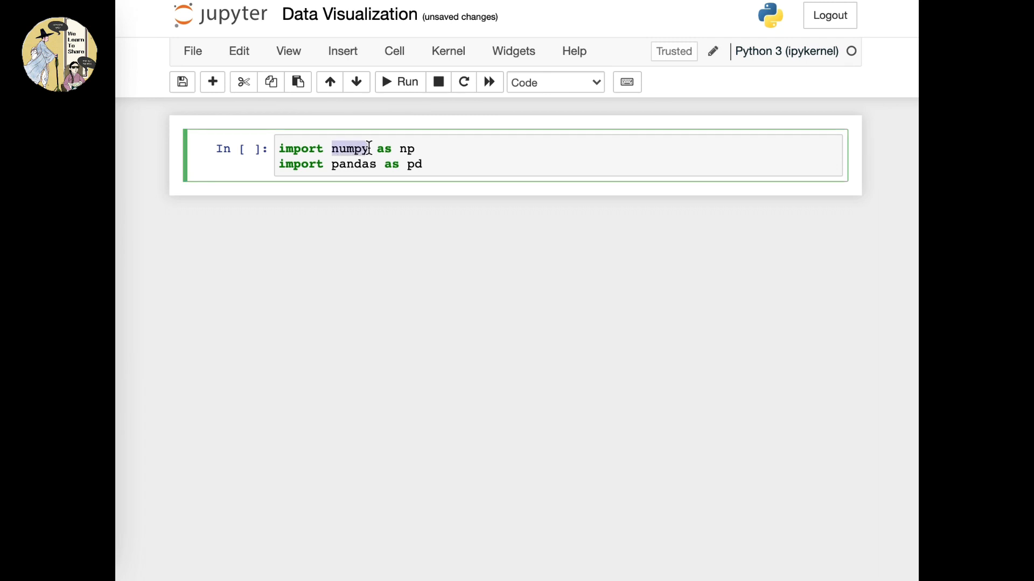
{"action": "double_click", "coordinate": [353, 164]}
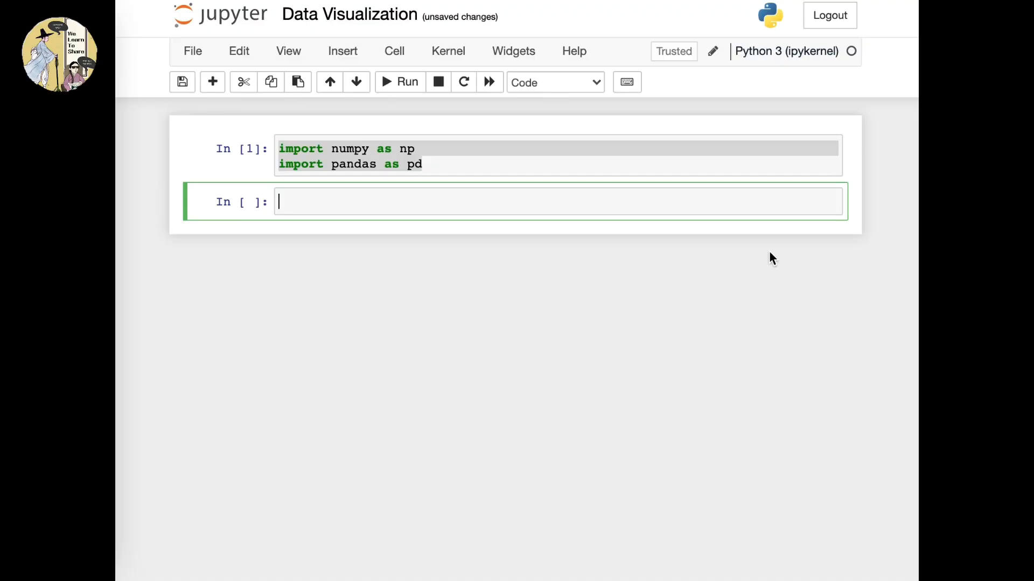
Write train_data = pd.read_csv("train.csv") in the new cell.
{"action": "type", "text": "train_data ="}
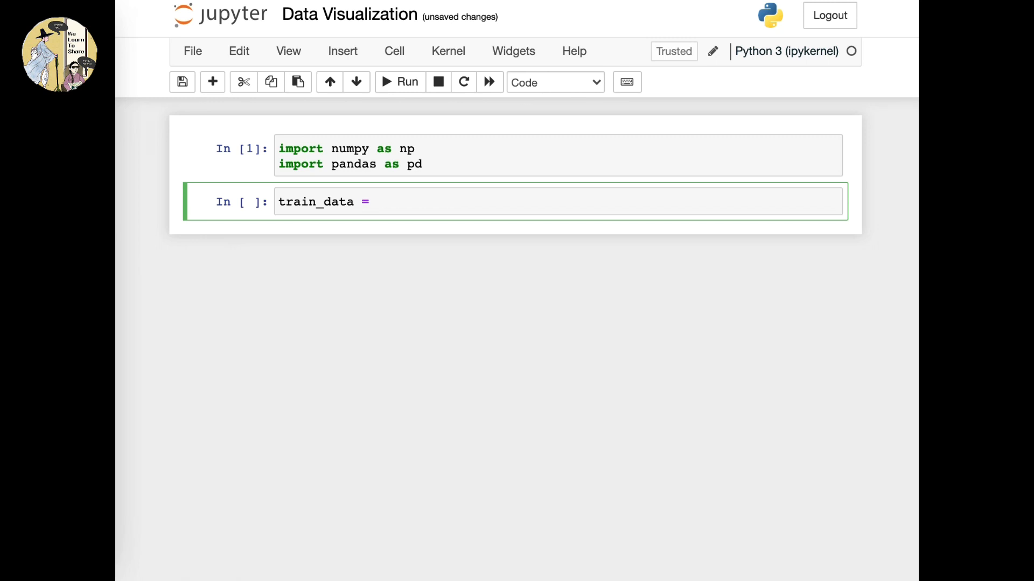
{"action": "type", "text": "pd."}
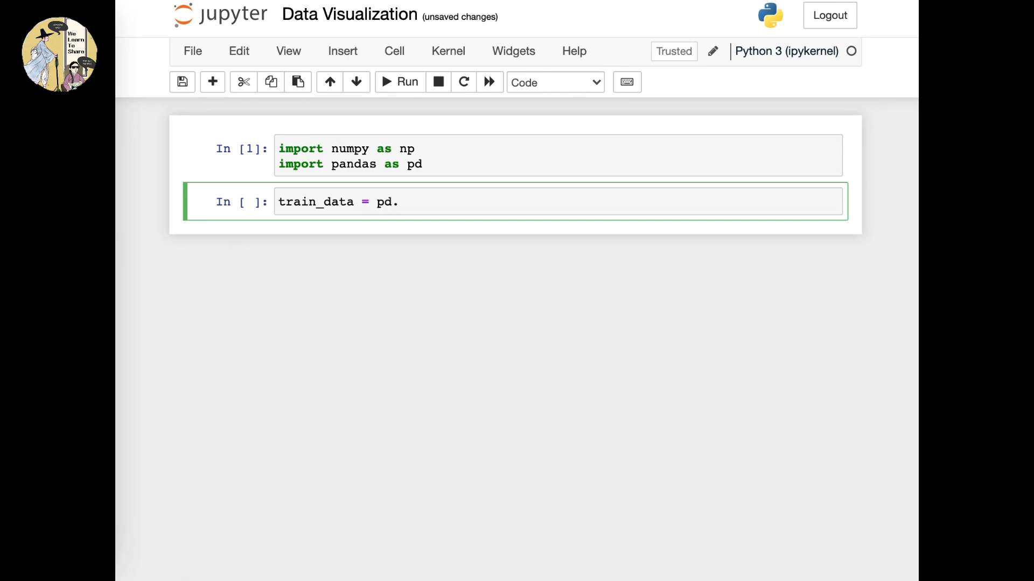
{"action": "type", "text": "re"}
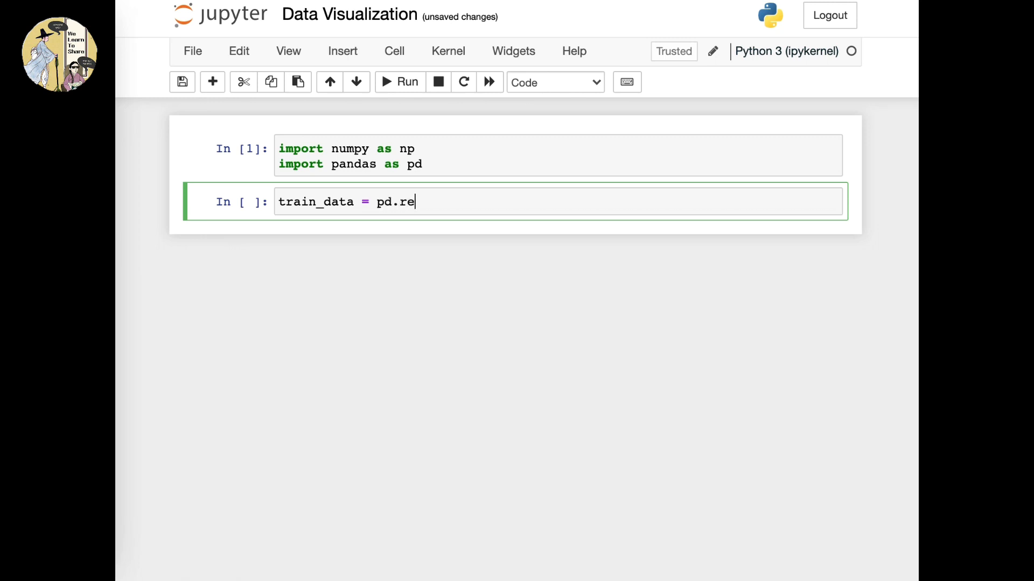
{"action": "type", "text": "ad_"}
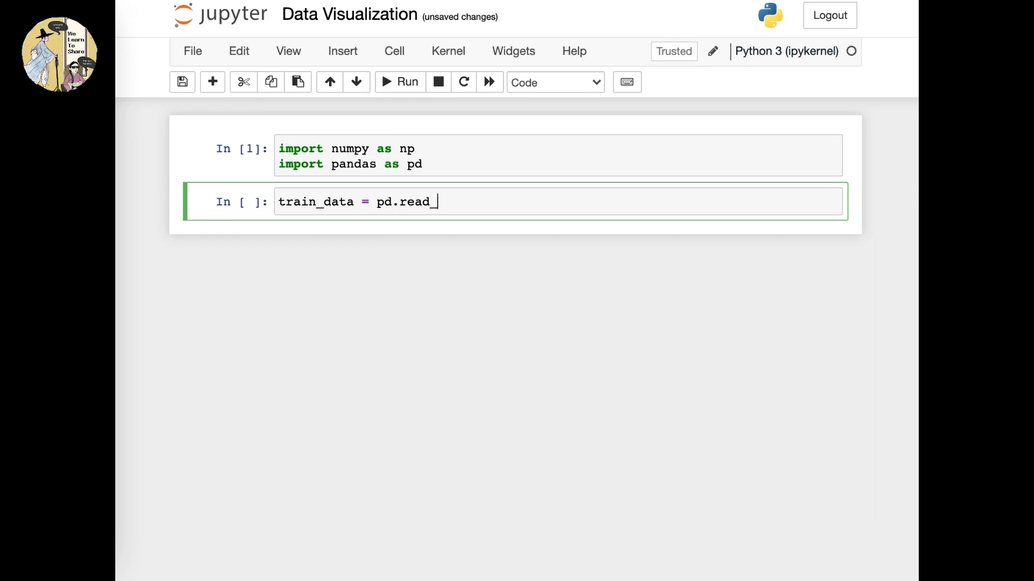
{"action": "type", "text": "csv"}
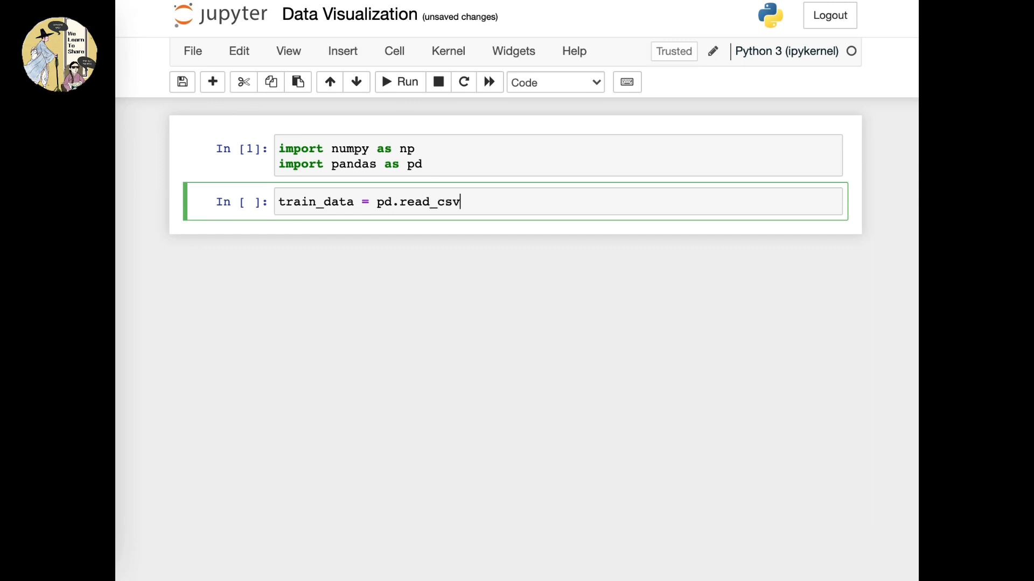
{"action": "type", "text": "()"}
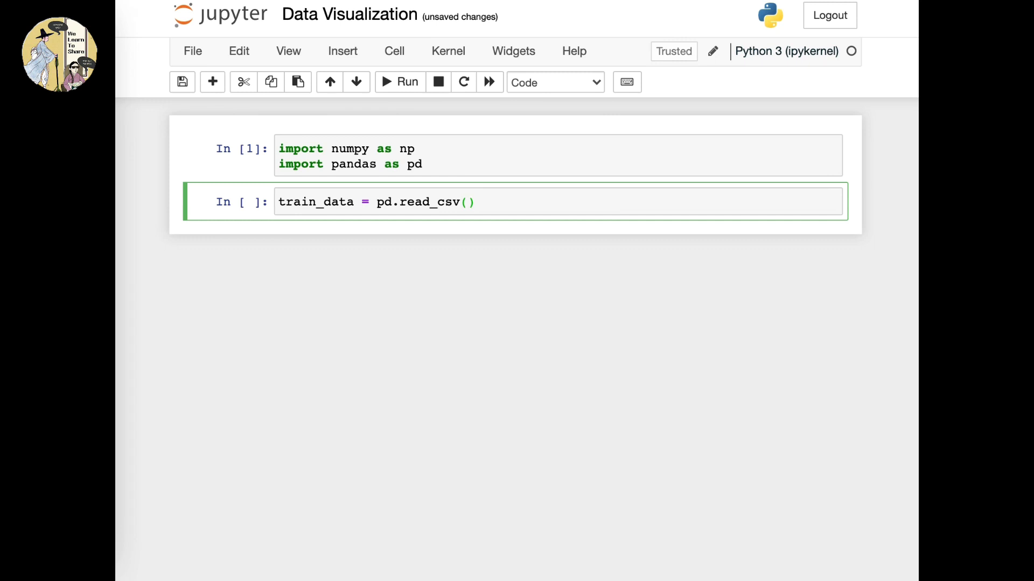
{"action": "type", "text": "\"\""}
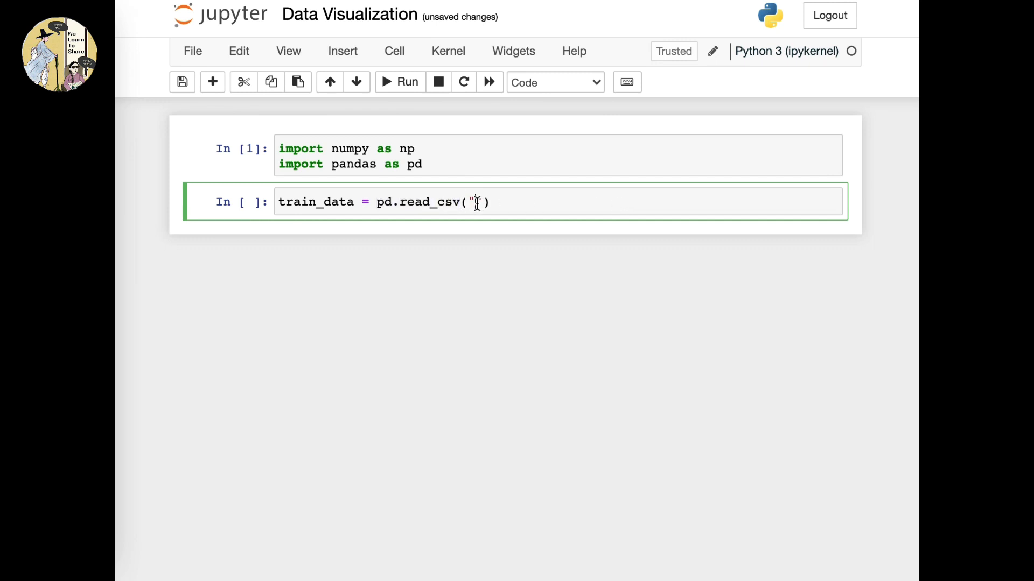
{"action": "type", "text": "train."}
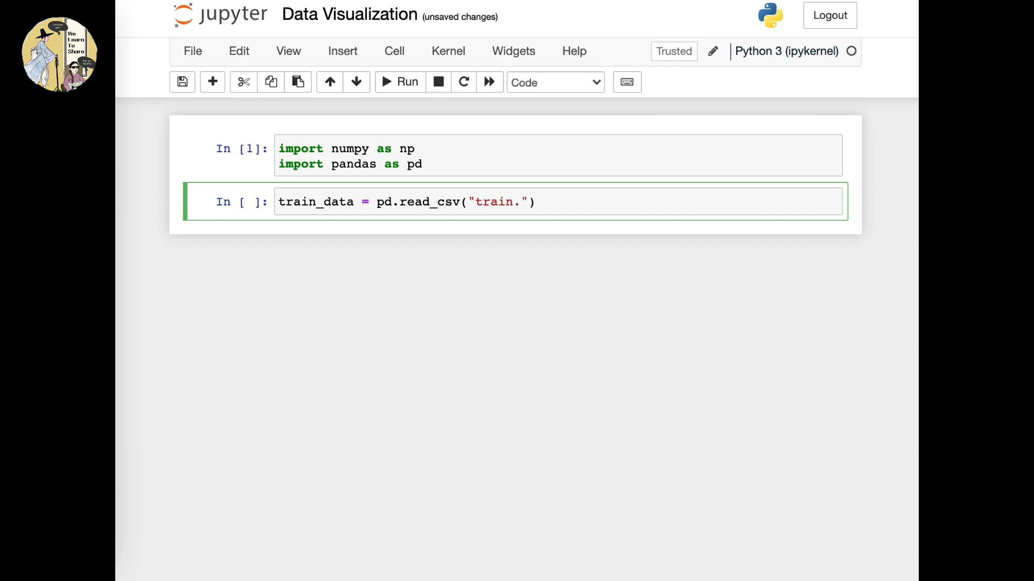
{"action": "type", "text": "csv"}
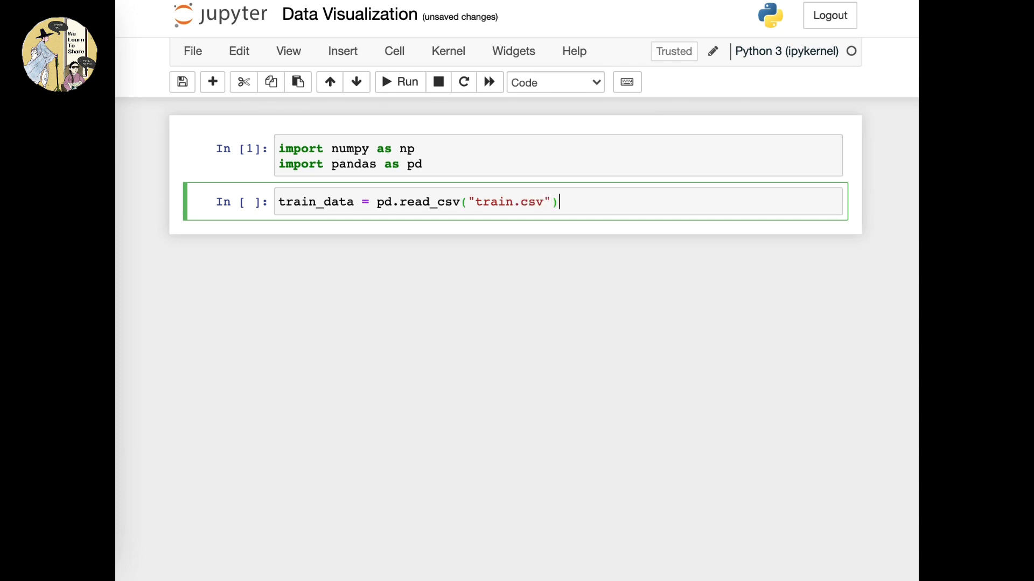
{"action": "mouse_move", "coordinate": [583, 208]}
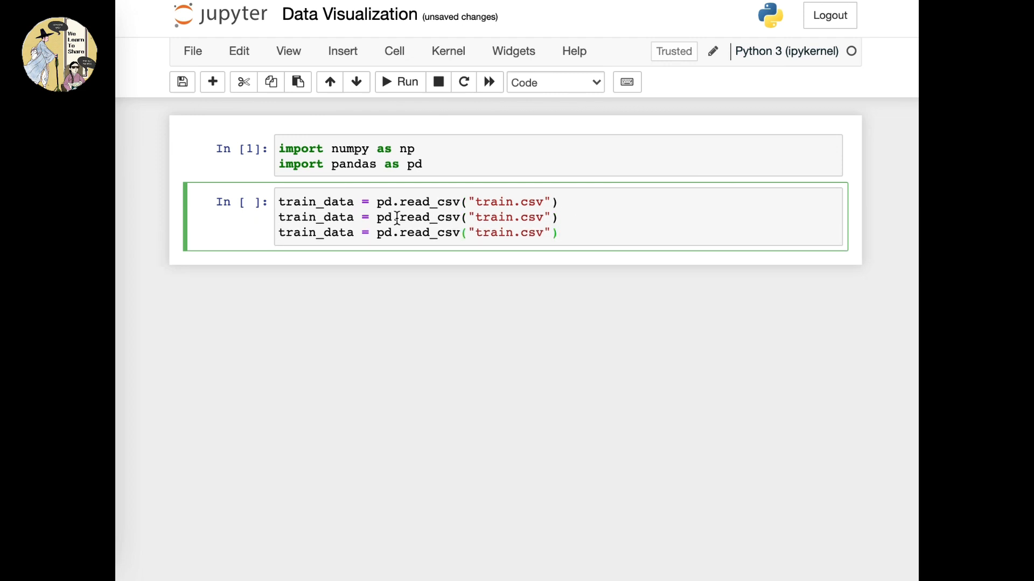
Edit the copied lines to load test.csv into test_Data and gender_submission.csv into gender_data.
{"action": "double_click", "coordinate": [315, 217]}
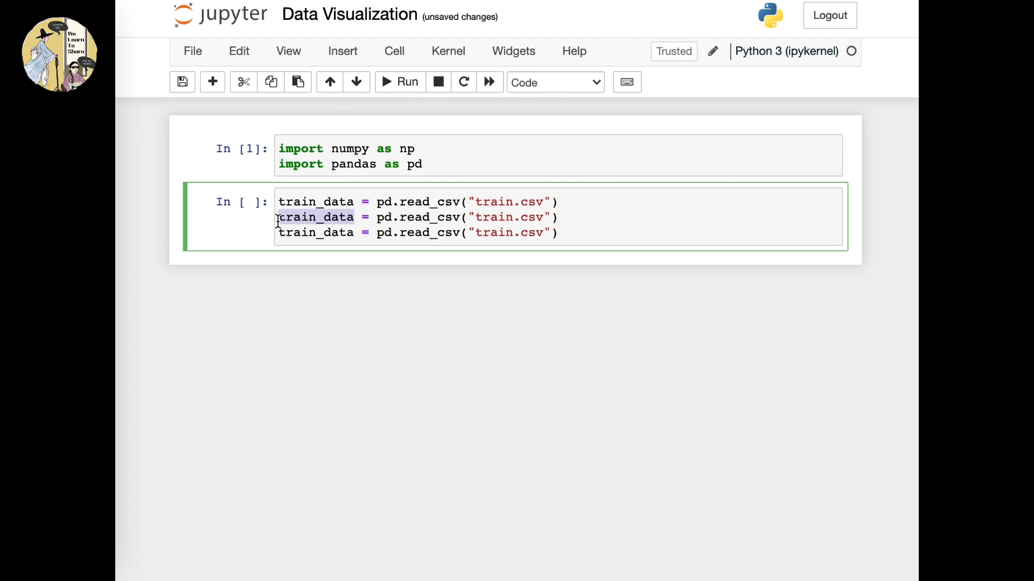
{"action": "type", "text": "test_D"}
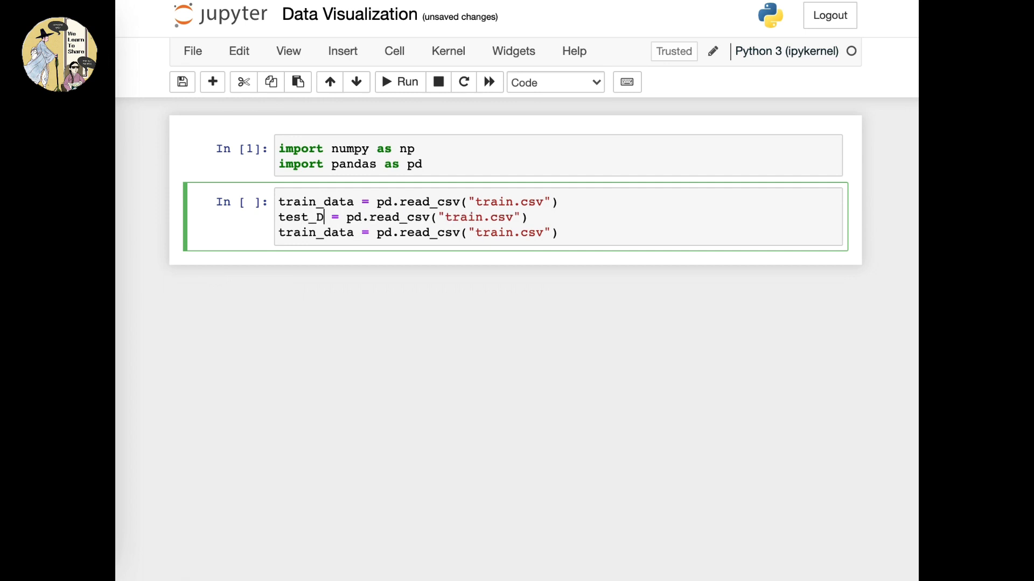
{"action": "type", "text": "ata"}
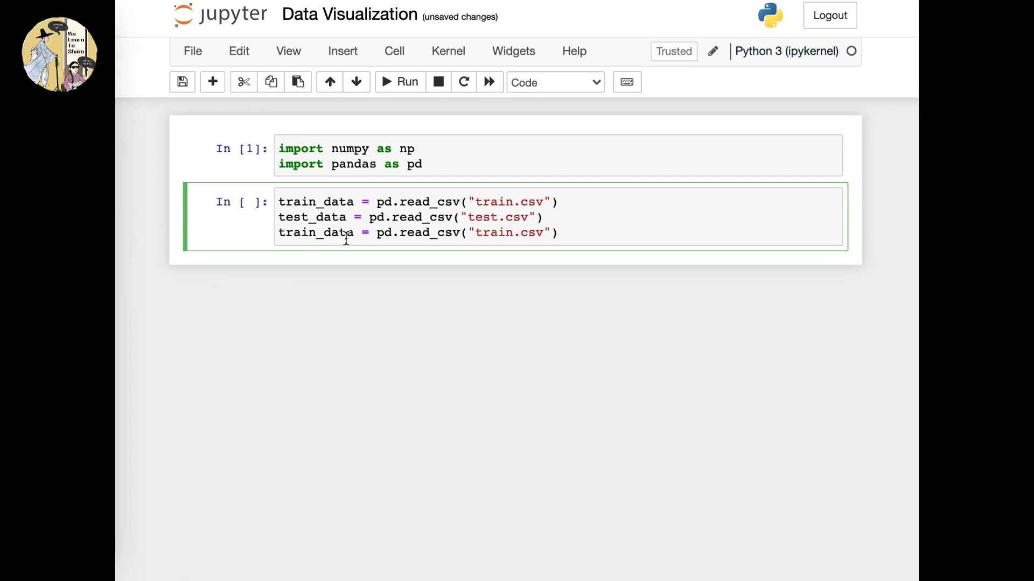
{"action": "double_click", "coordinate": [315, 232]}
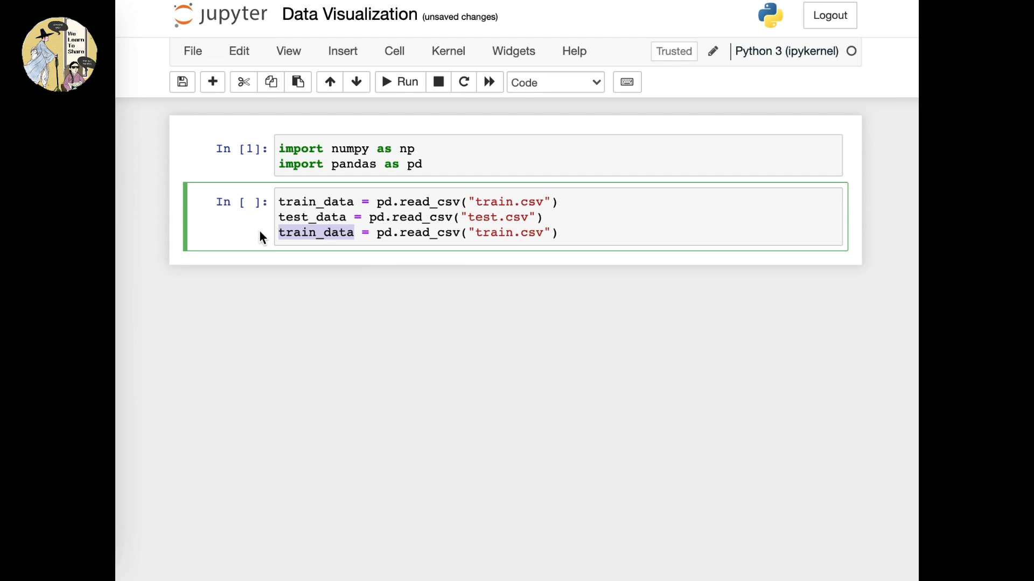
{"action": "type", "text": "gender_da"}
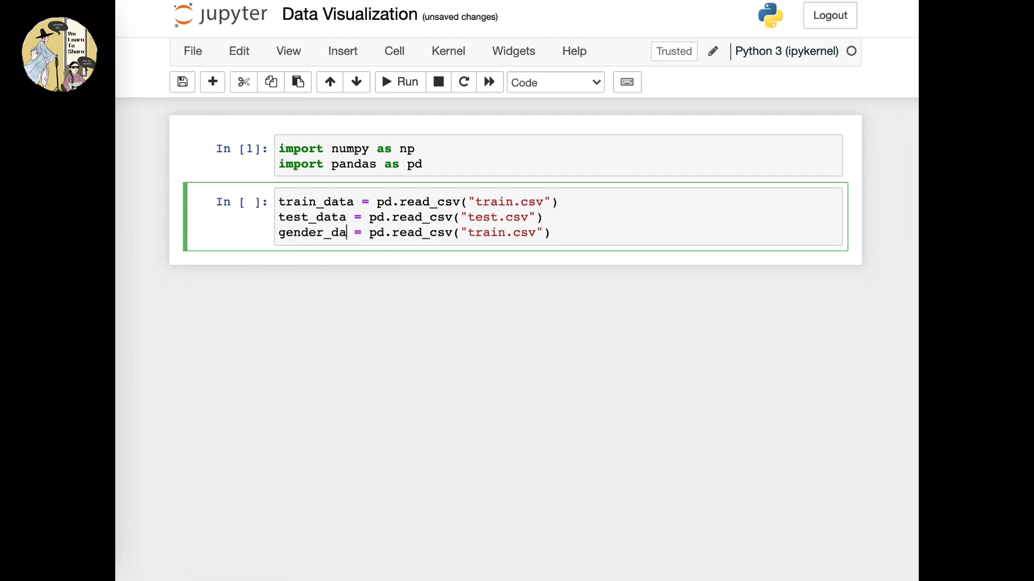
{"action": "double_click", "coordinate": [500, 233]}
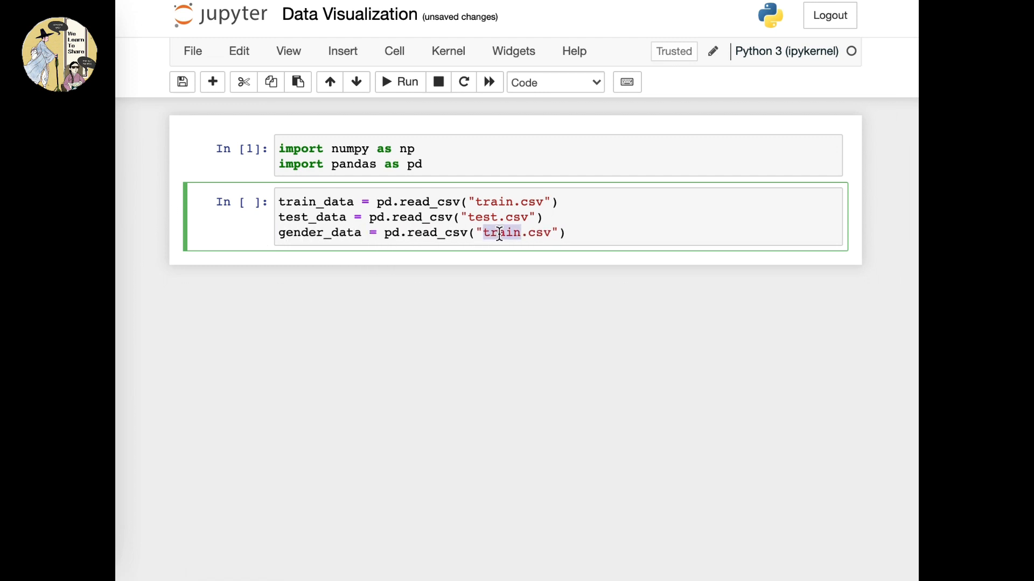
{"action": "type", "text": "g"}
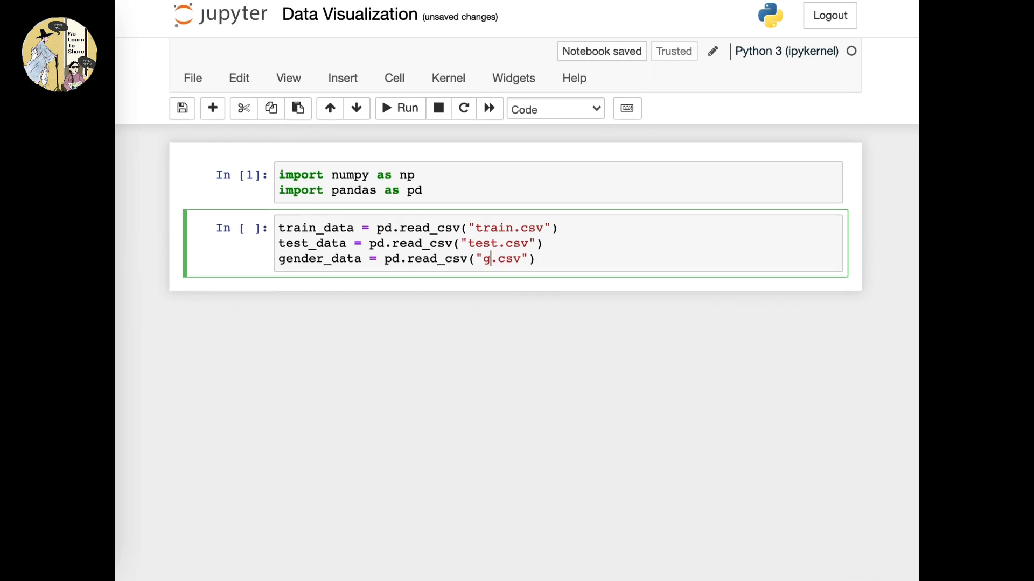
{"action": "type", "text": "ender_sym"}
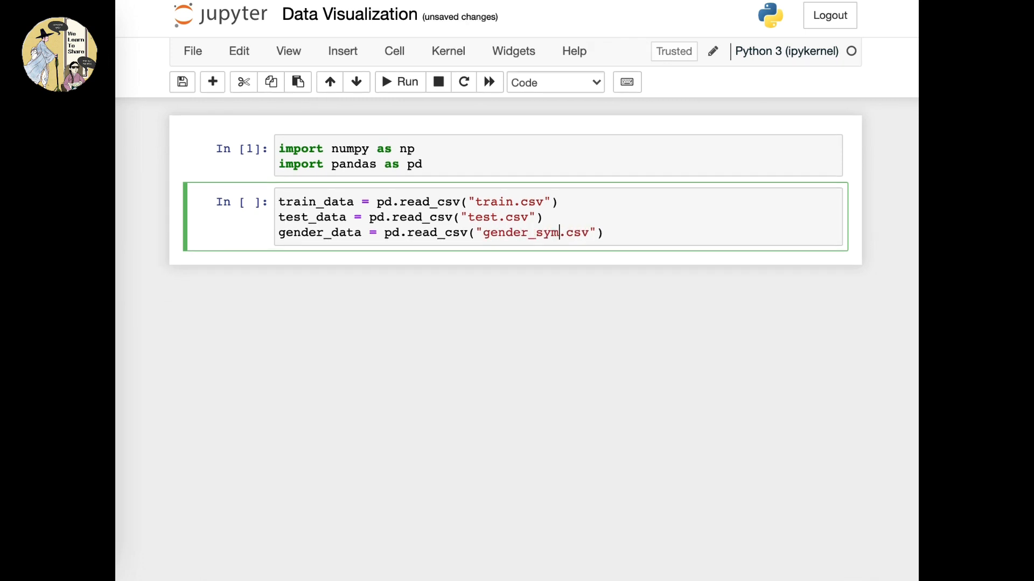
{"action": "type", "text": "bmission"}
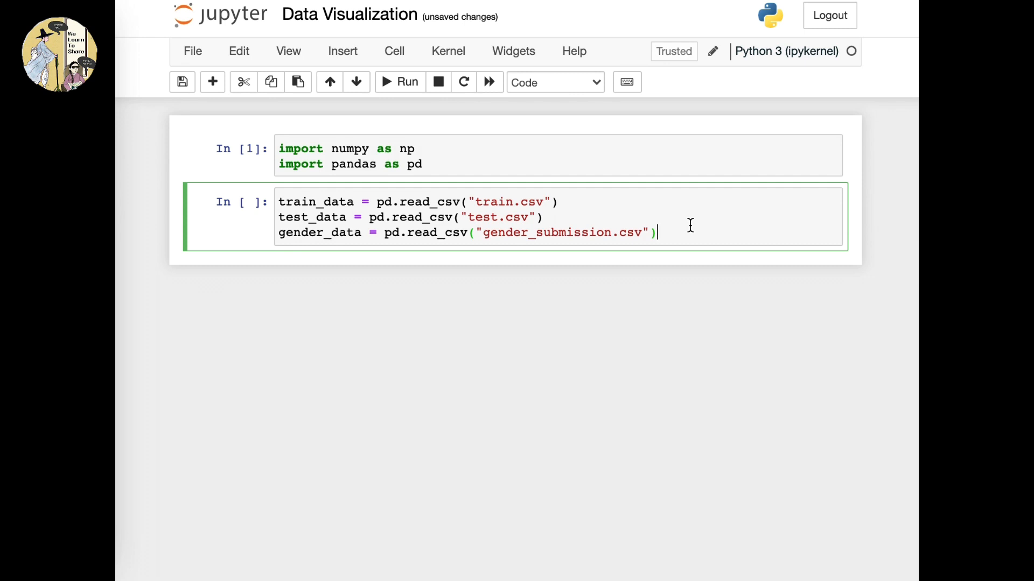
{"action": "left_click", "coordinate": [220, 15]}
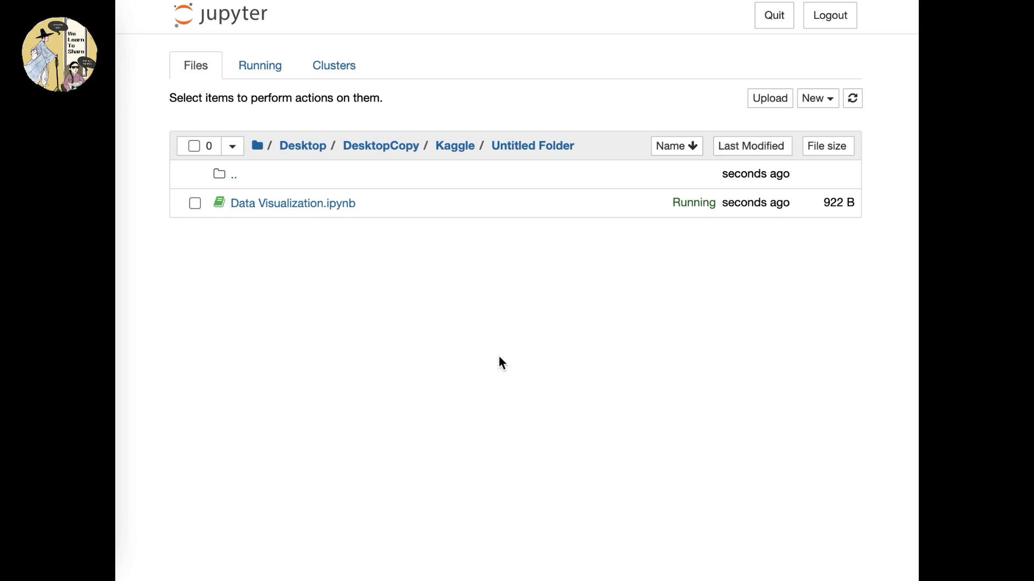
{"action": "mouse_move", "coordinate": [571, 317]}
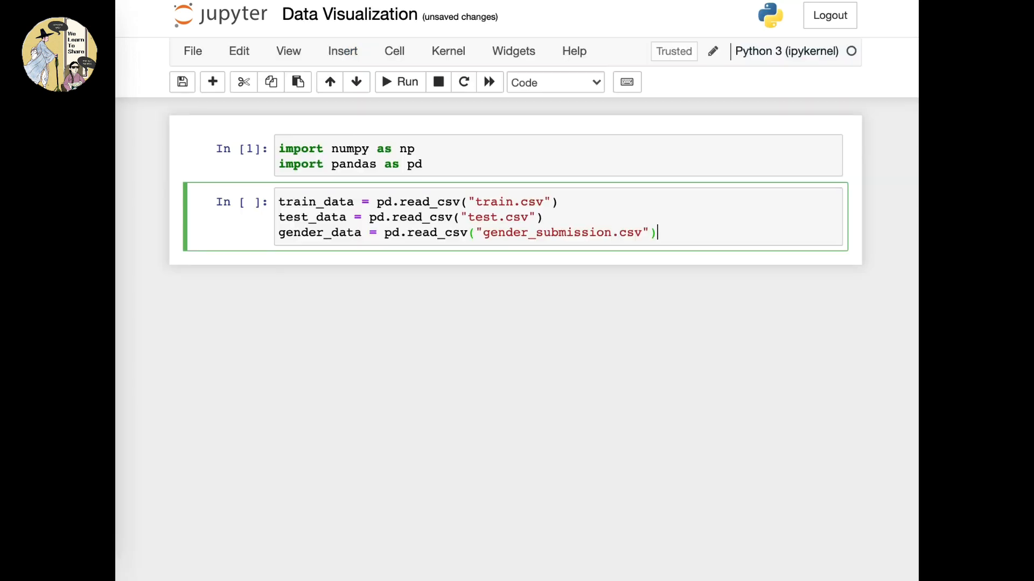
{"action": "mouse_move", "coordinate": [655, 123]}
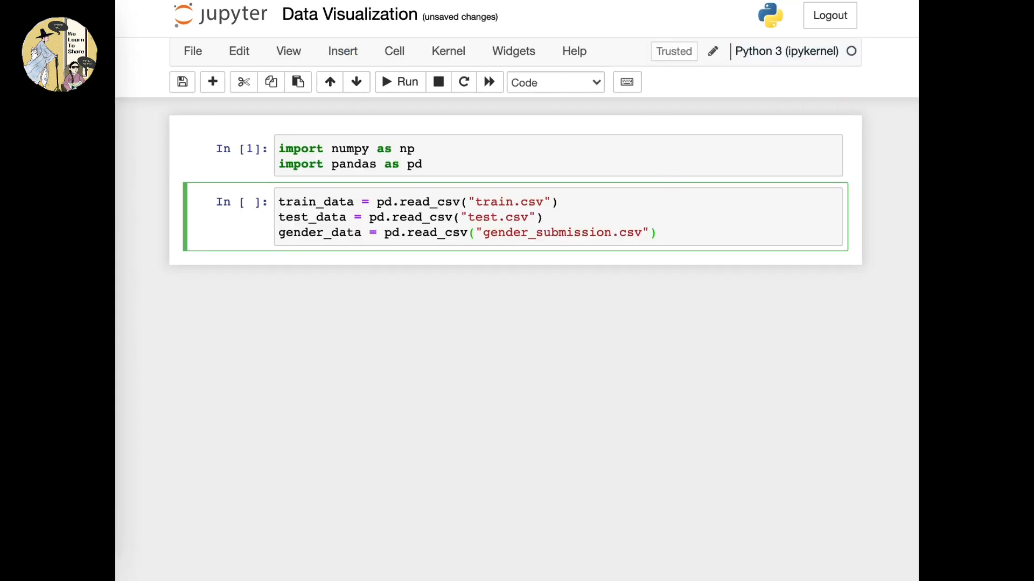
Run the loading cell, hit FileNotFoundError, and check the folder listing for the CSVs.
{"action": "left_click", "coordinate": [399, 82]}
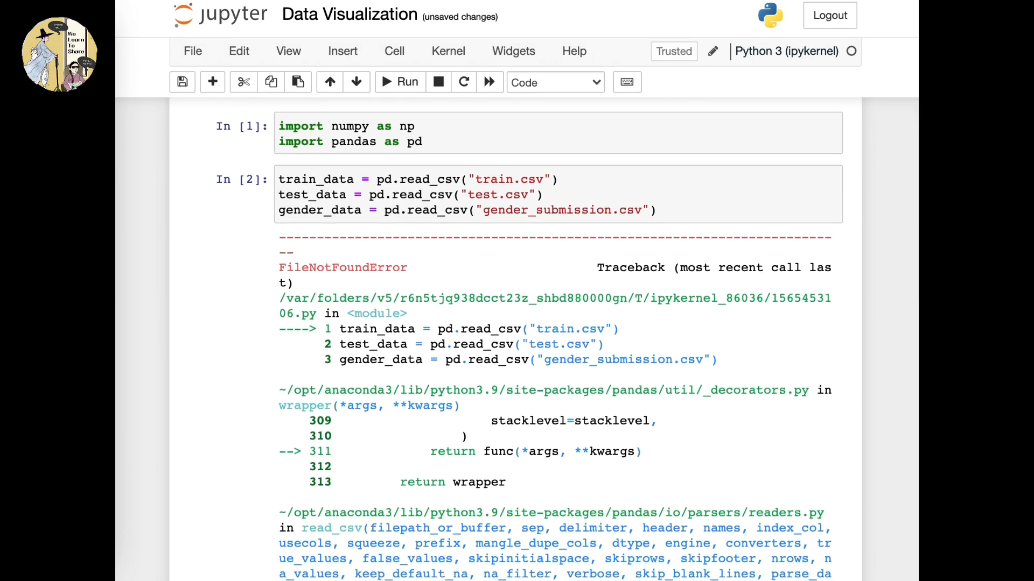
{"action": "left_click", "coordinate": [221, 14]}
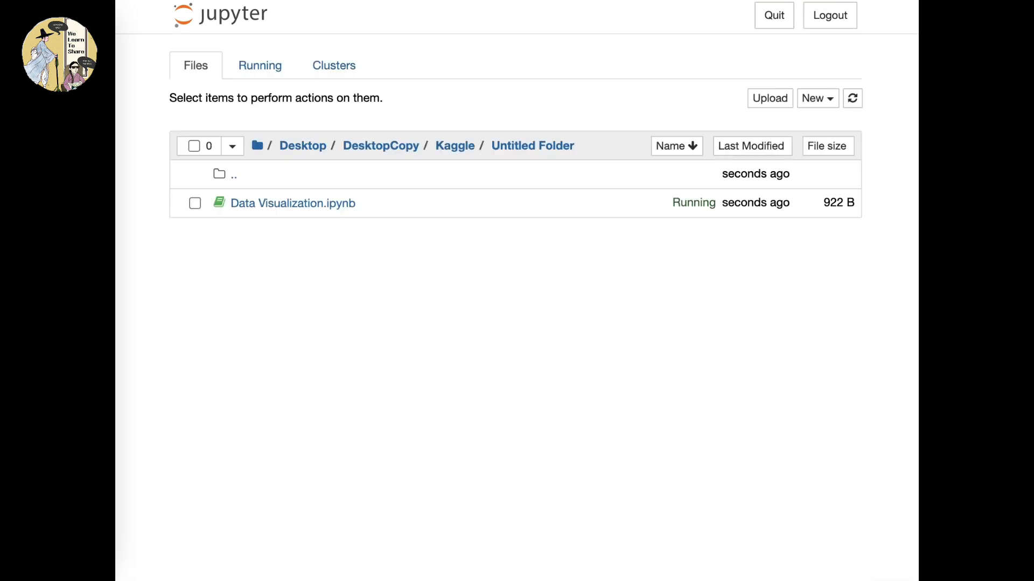
{"action": "mouse_move", "coordinate": [577, 323]}
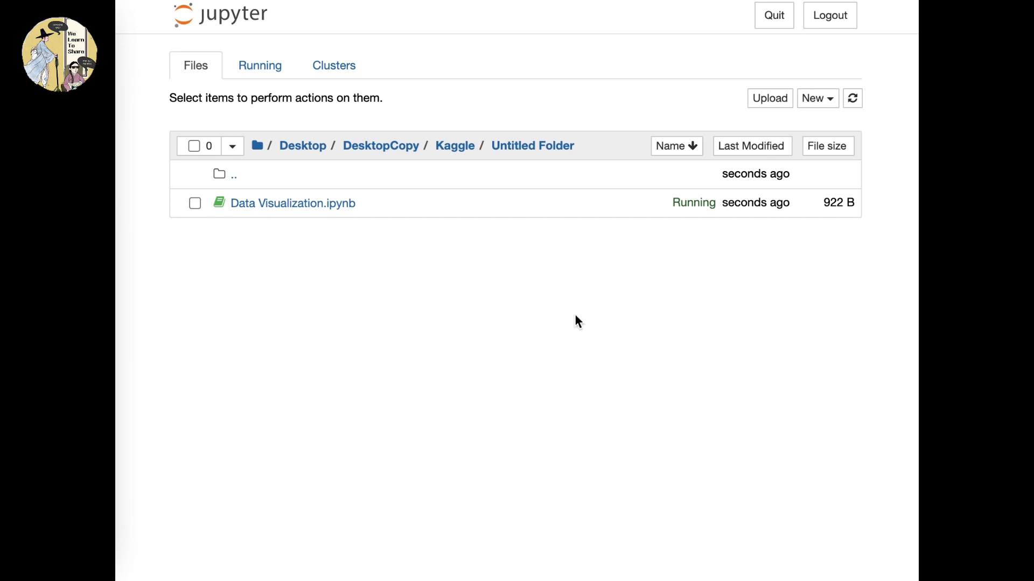
{"action": "mouse_move", "coordinate": [784, 255]}
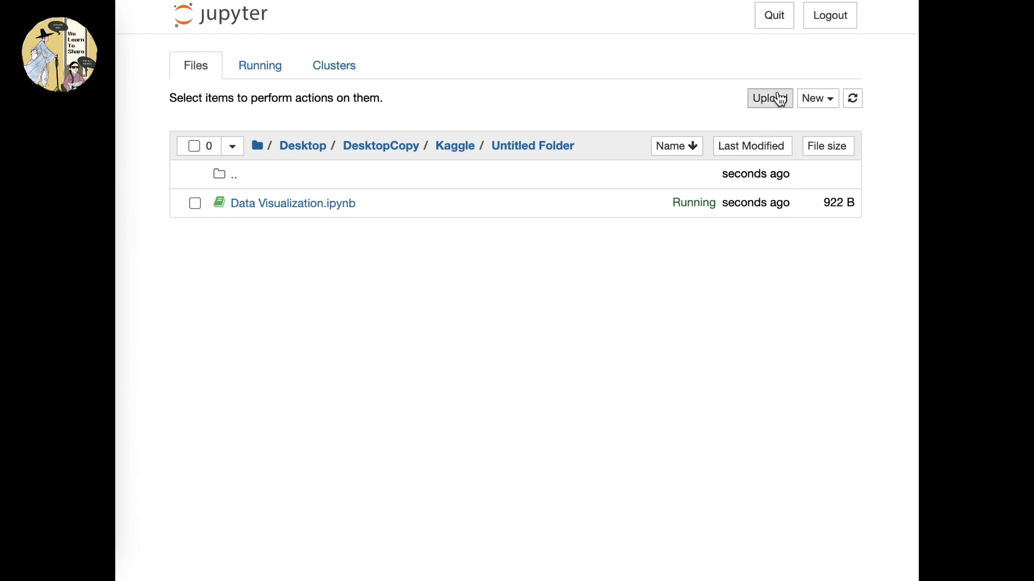
Upload train.csv, test.csv and gender_submission.csv from titanic (1), then return to the notebook.
{"action": "left_click", "coordinate": [768, 97]}
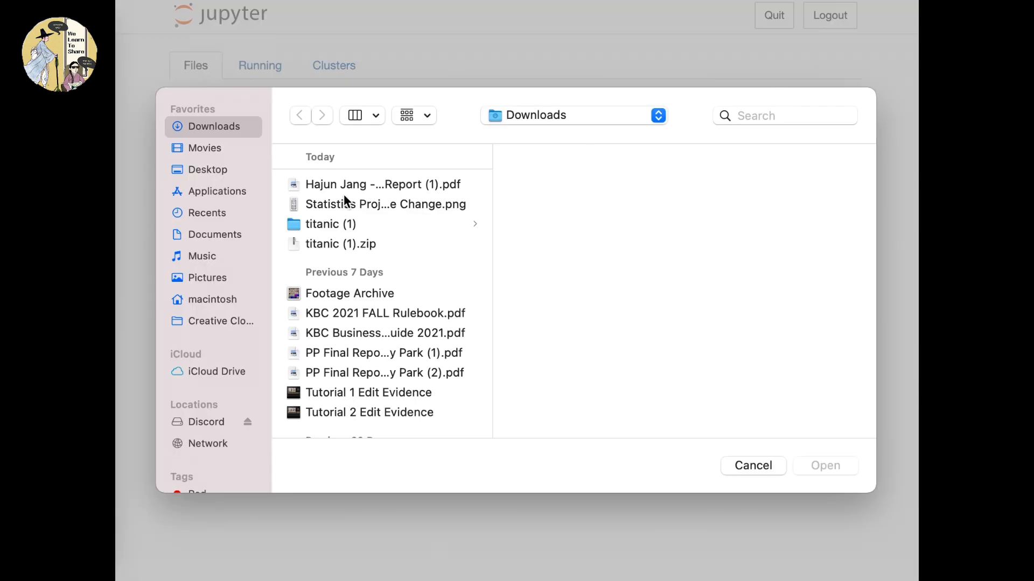
{"action": "left_click", "coordinate": [331, 223]}
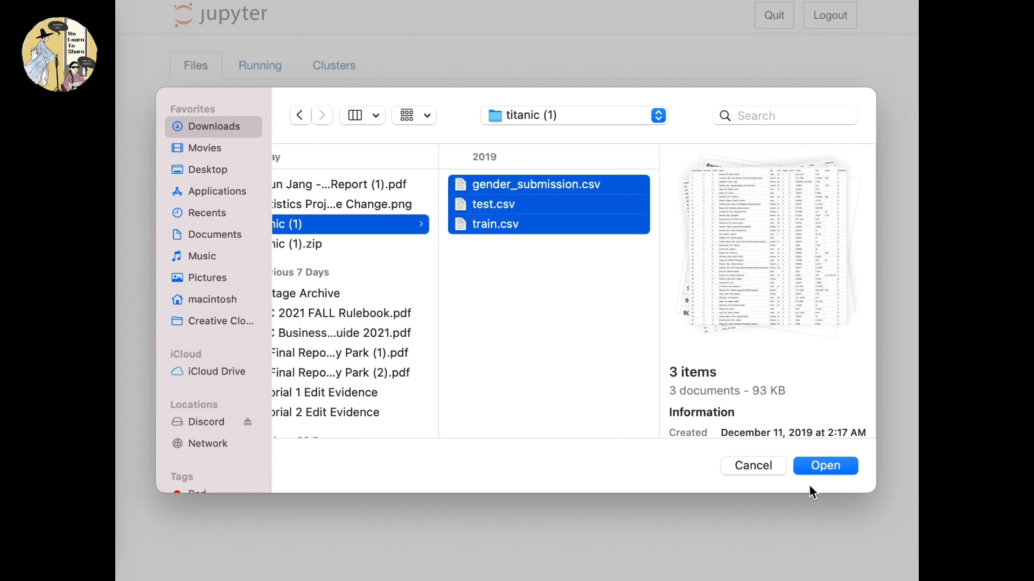
{"action": "left_click", "coordinate": [824, 465]}
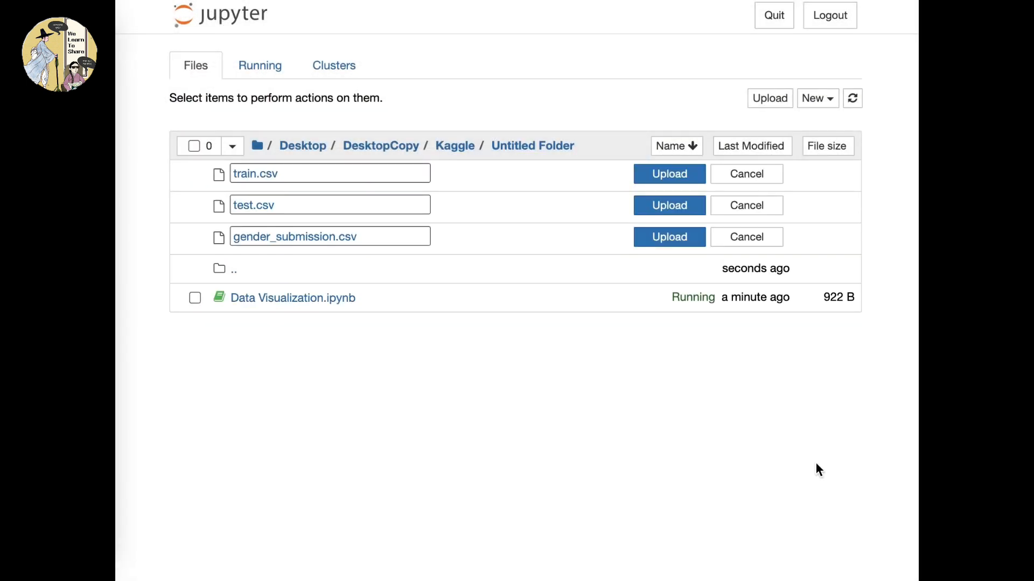
{"action": "left_click", "coordinate": [668, 174]}
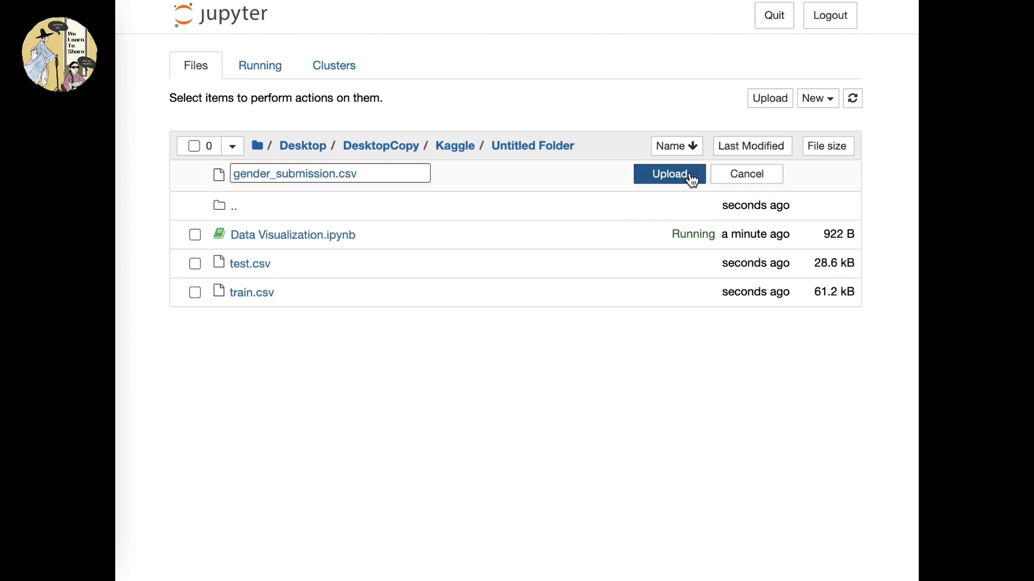
{"action": "left_click", "coordinate": [669, 173]}
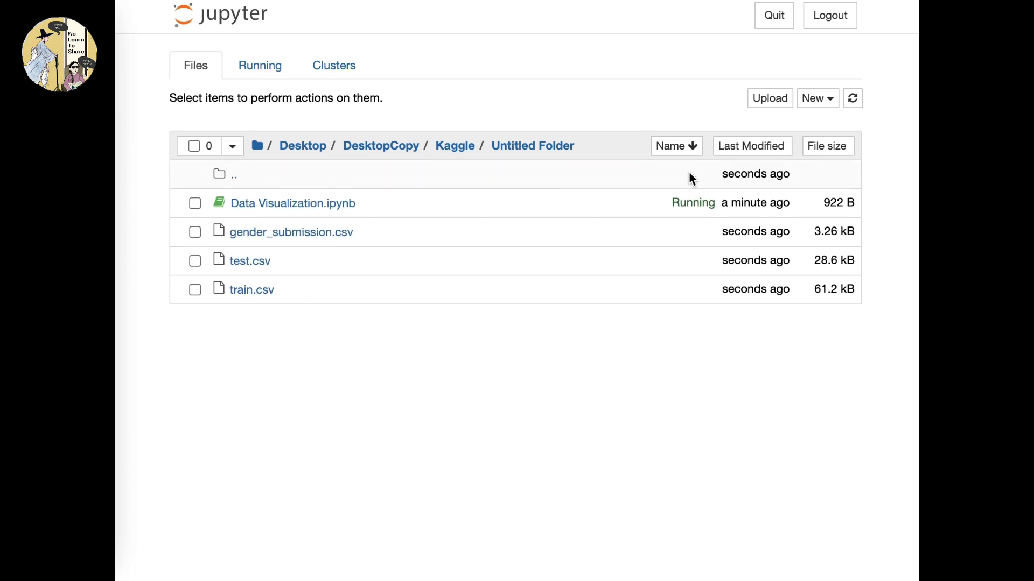
{"action": "mouse_move", "coordinate": [612, 259]}
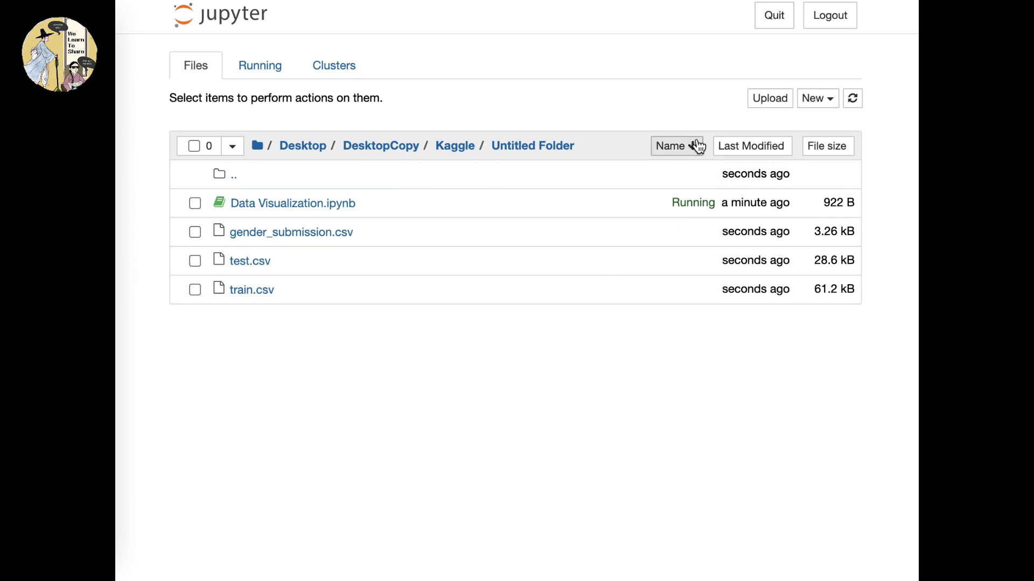
{"action": "left_click", "coordinate": [672, 146]}
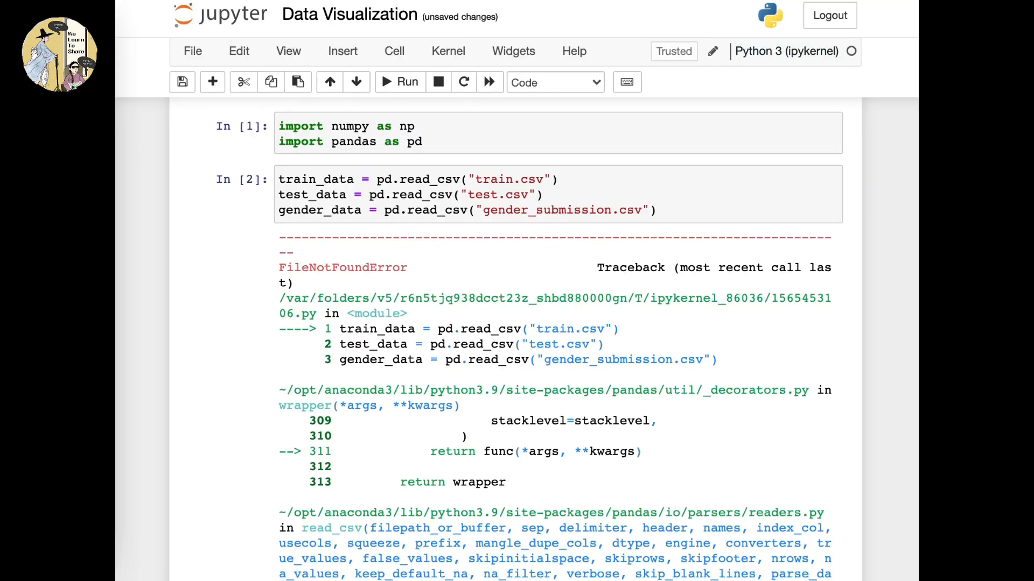
Select the read_csv cell and run it again, loading all three CSVs without error.
{"action": "left_click", "coordinate": [662, 210]}
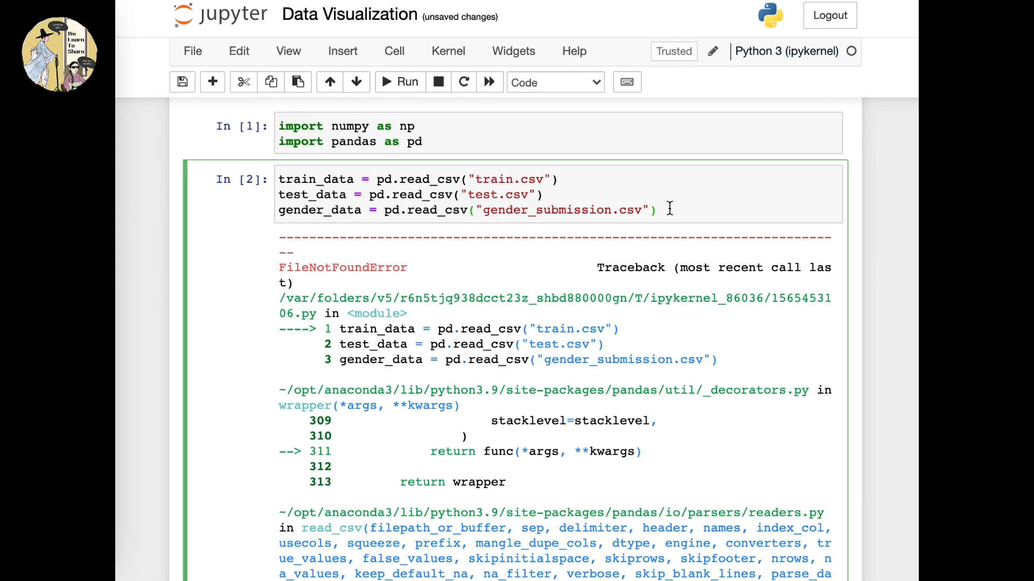
{"action": "left_click", "coordinate": [399, 81]}
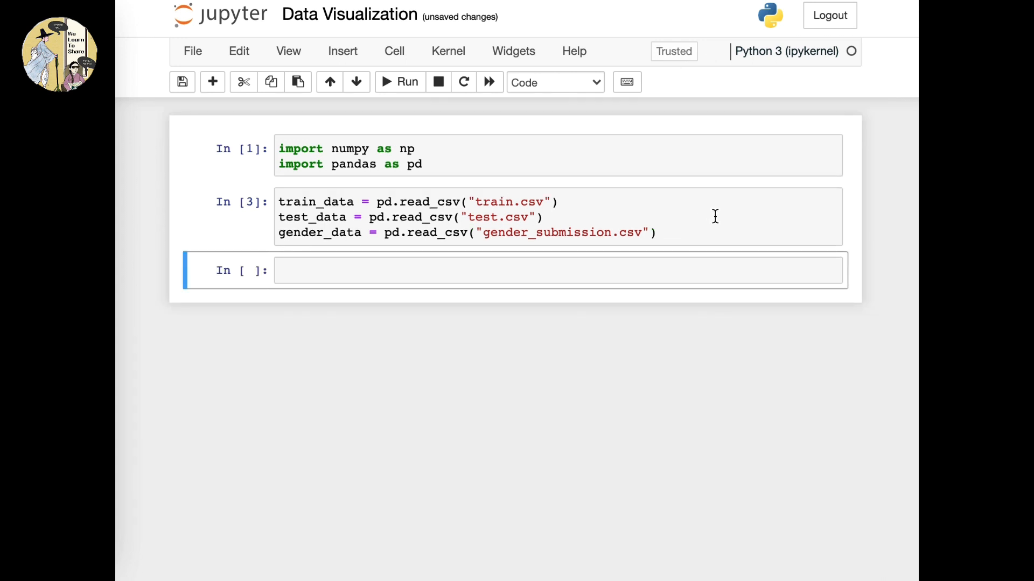
{"action": "mouse_move", "coordinate": [700, 230]}
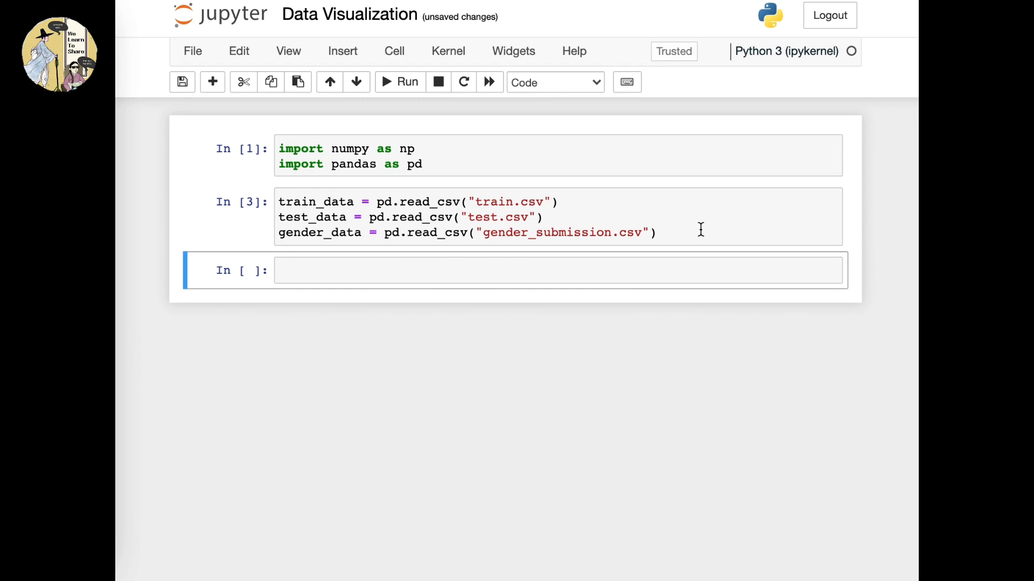
{"action": "mouse_move", "coordinate": [699, 231]}
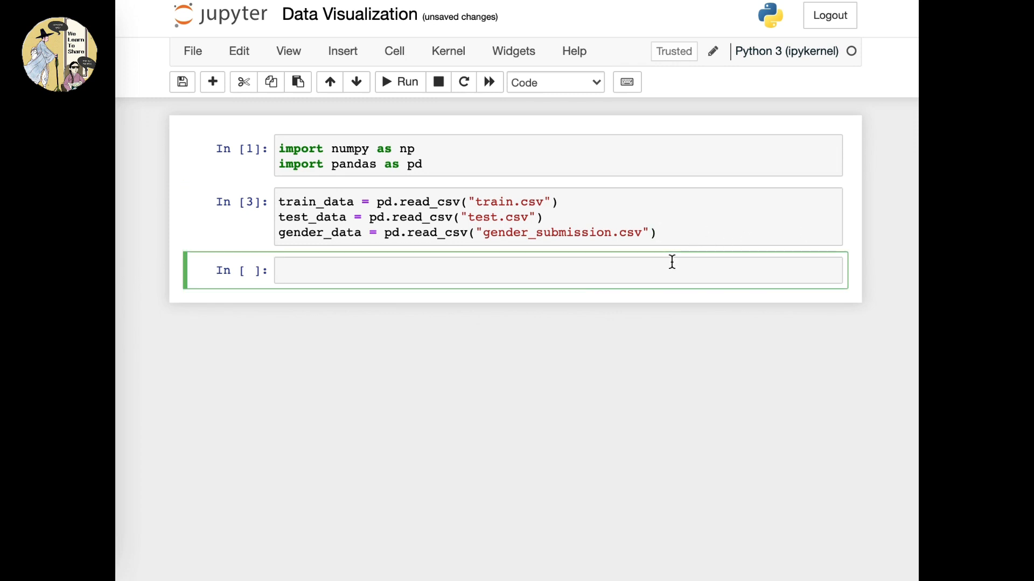
Run train_data.head() and scroll through the first five Titanic passenger rows.
{"action": "type", "text": "tra"}
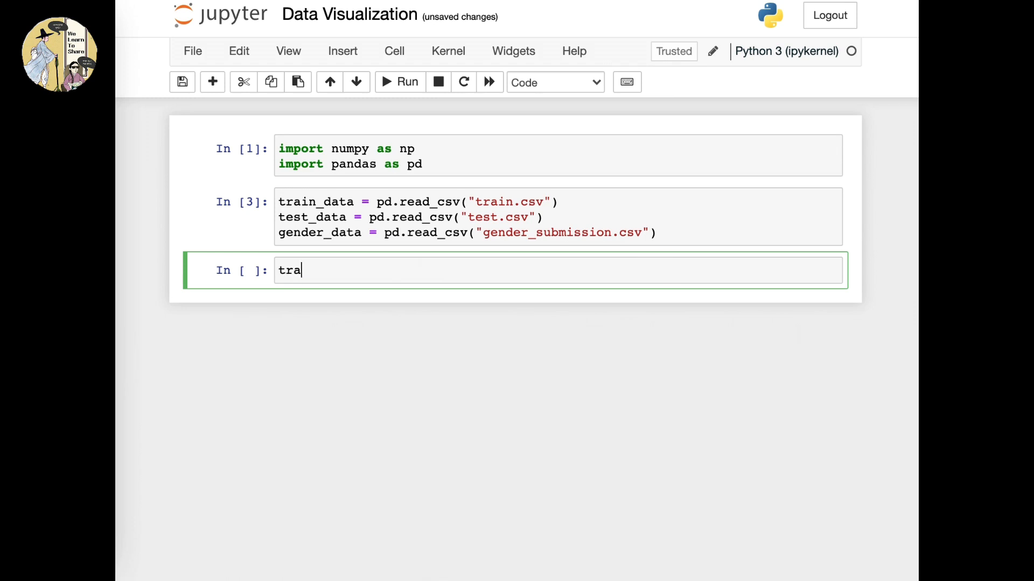
{"action": "type", "text": "in_data"}
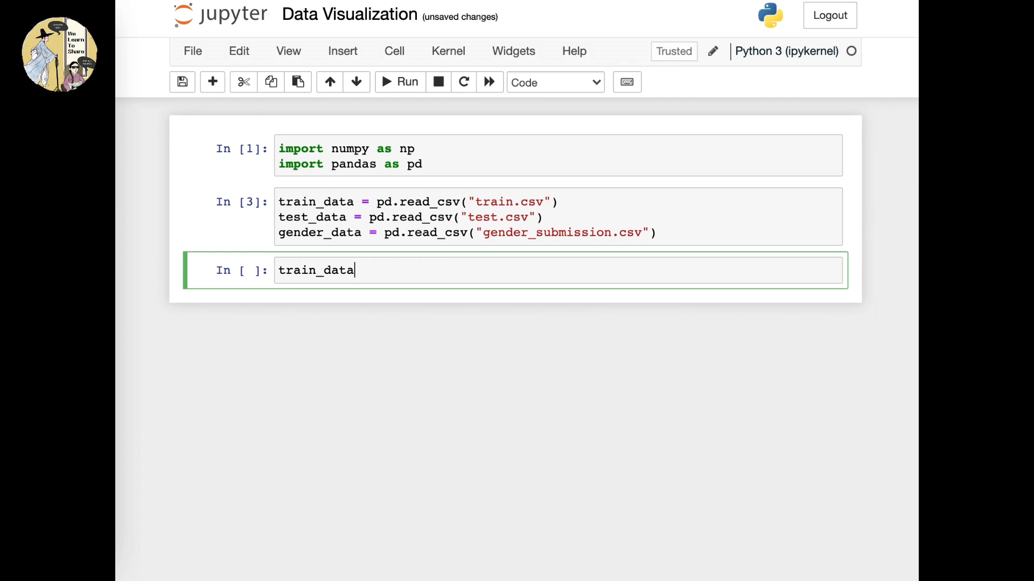
{"action": "type", "text": "."}
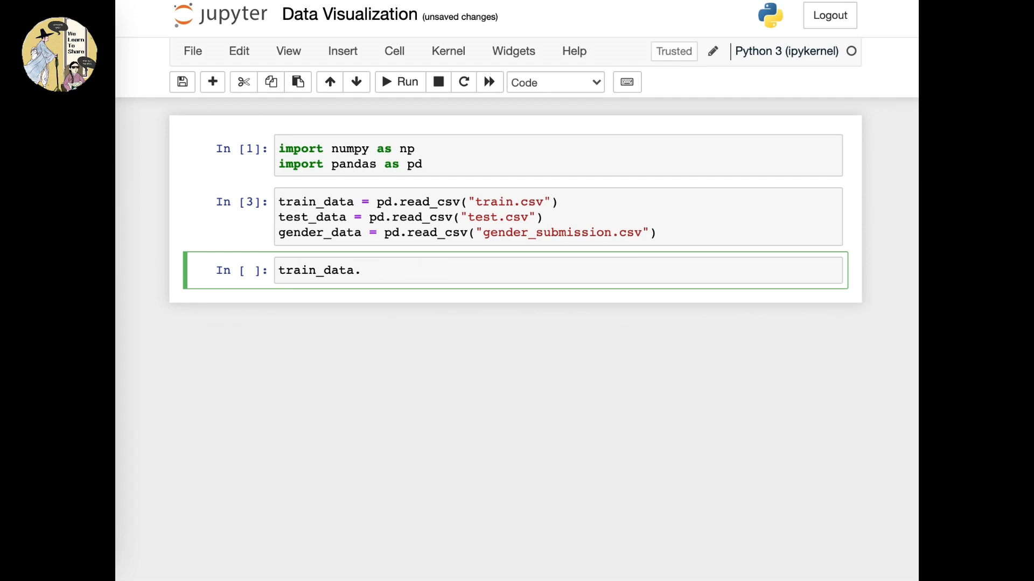
{"action": "type", "text": "head()"}
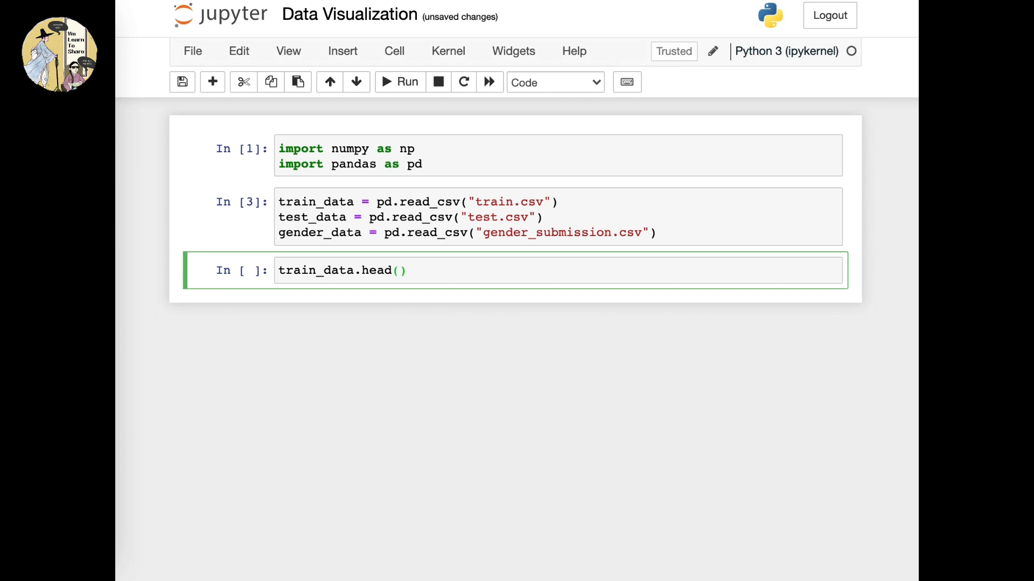
{"action": "left_click", "coordinate": [399, 82]}
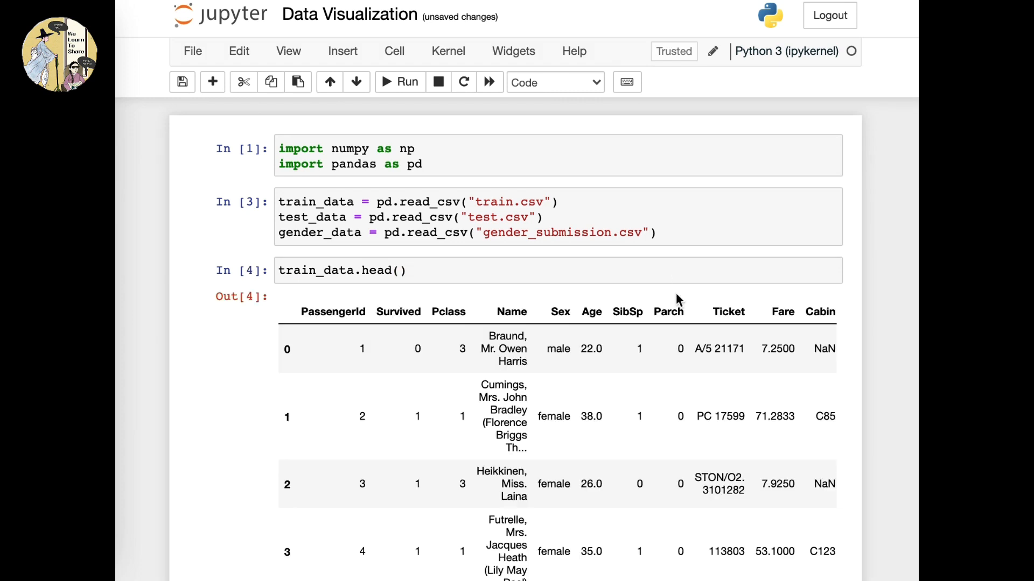
{"action": "scroll", "scroll_direction": "down", "scroll_amount": 3}
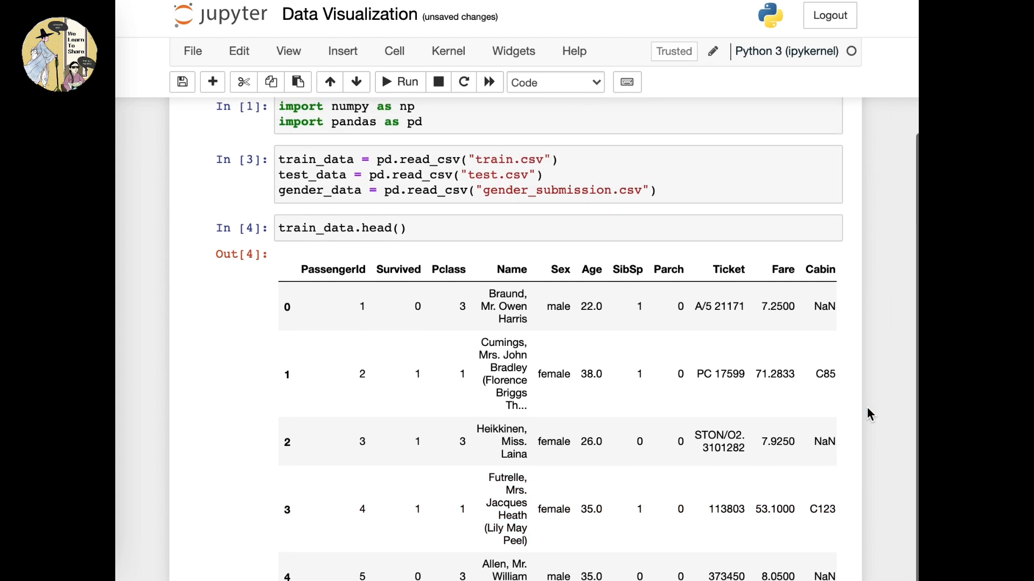
{"action": "scroll", "scroll_direction": "down", "scroll_amount": 3}
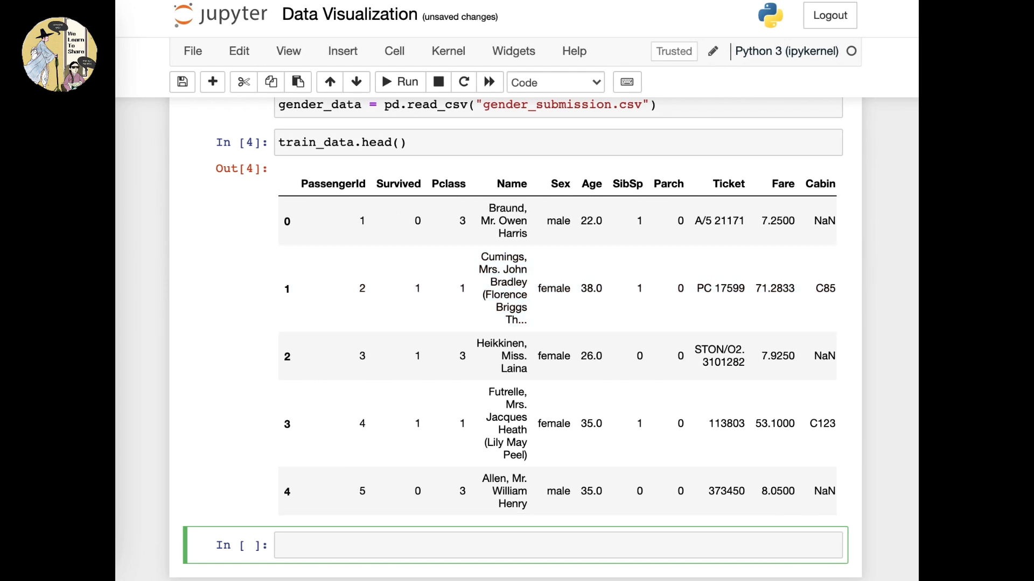
{"action": "scroll", "scroll_direction": "down", "scroll_amount": 3}
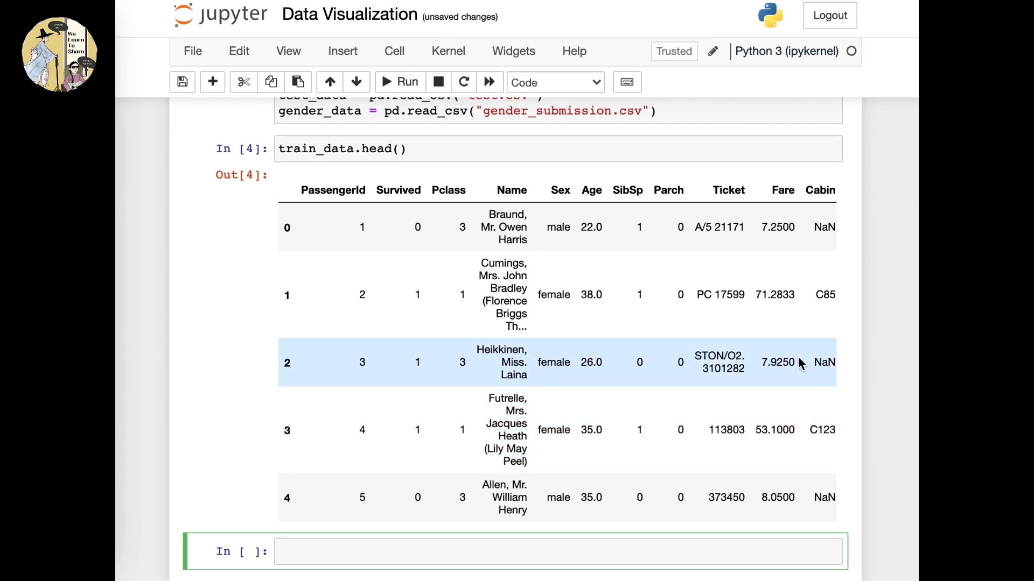
{"action": "scroll", "scroll_direction": "down", "scroll_amount": 3}
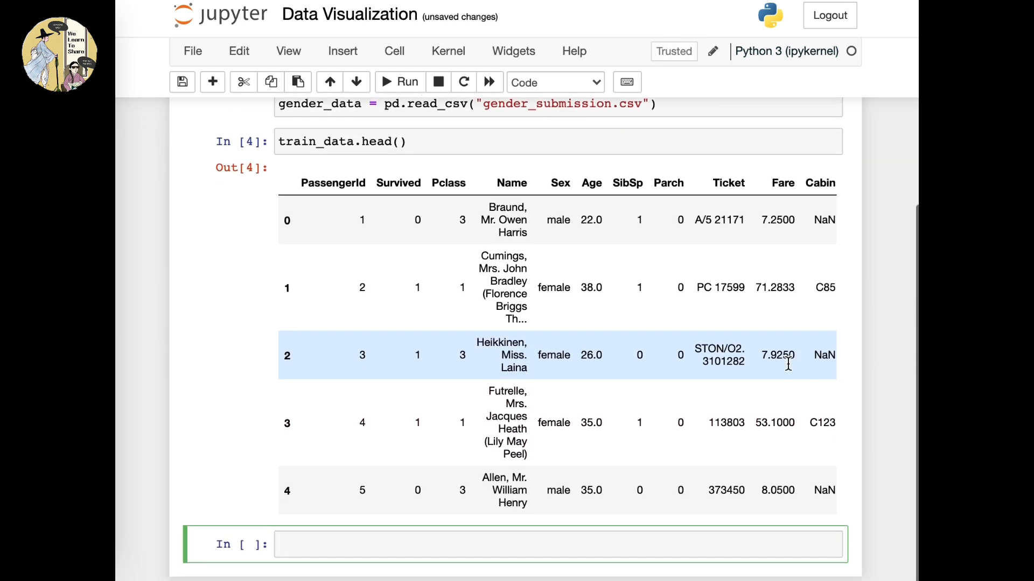
Run test_data and gender_data cells, showing the 418×11 test table and PassengerId/Survived output.
{"action": "type", "text": "test_Dat"}
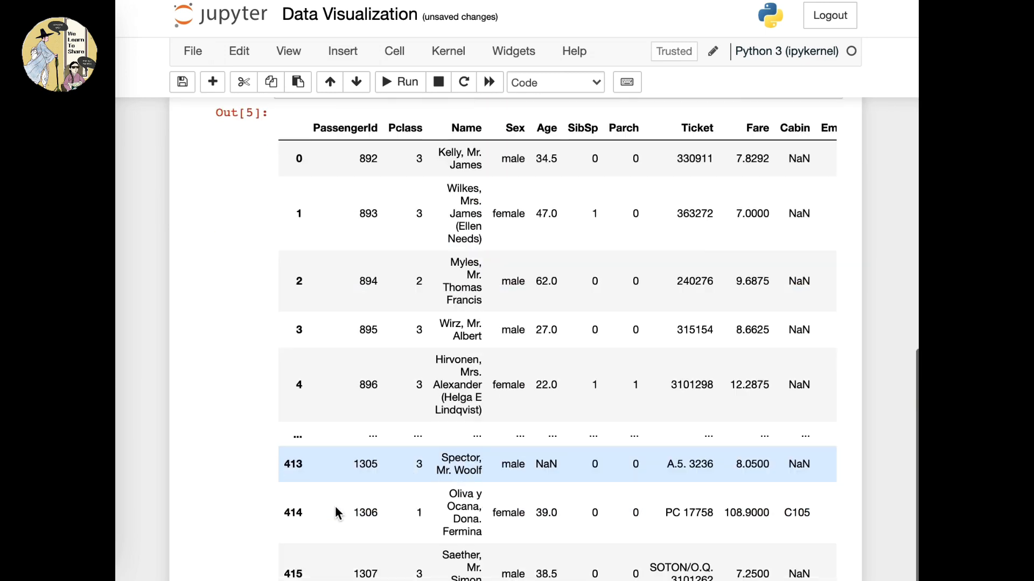
{"action": "type", "text": "gender_data"}
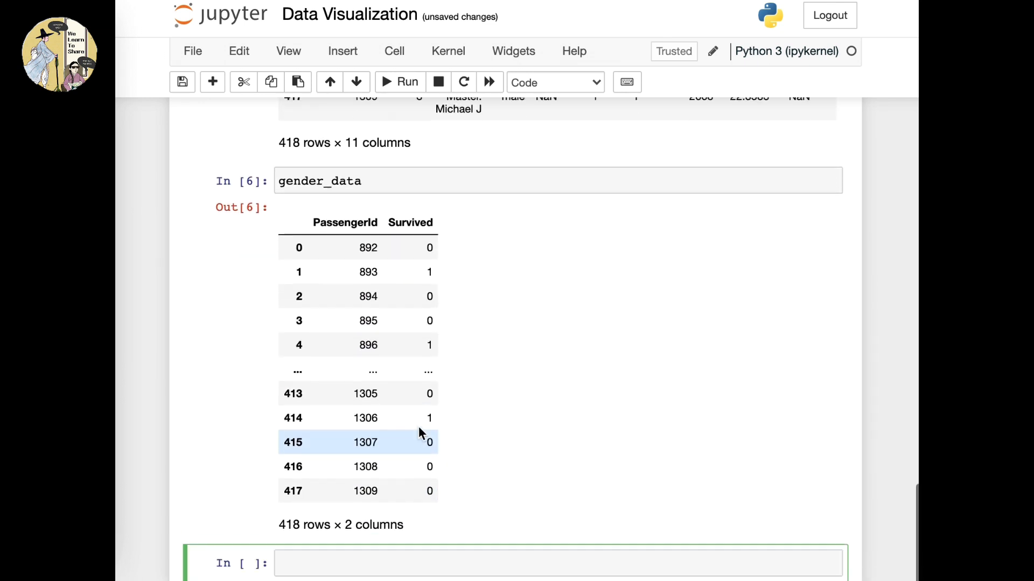
{"action": "scroll", "scroll_direction": "down", "scroll_amount": 3}
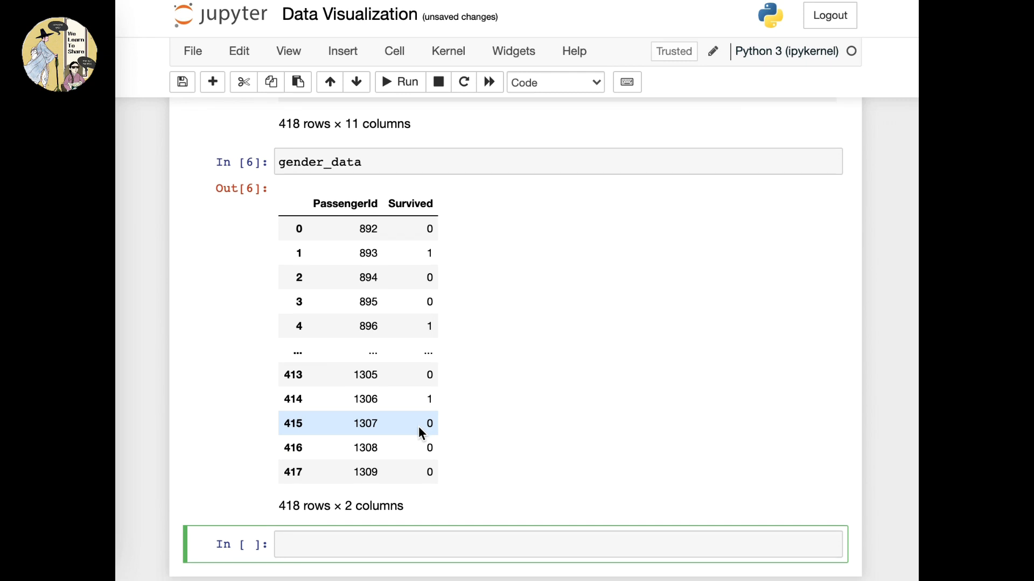